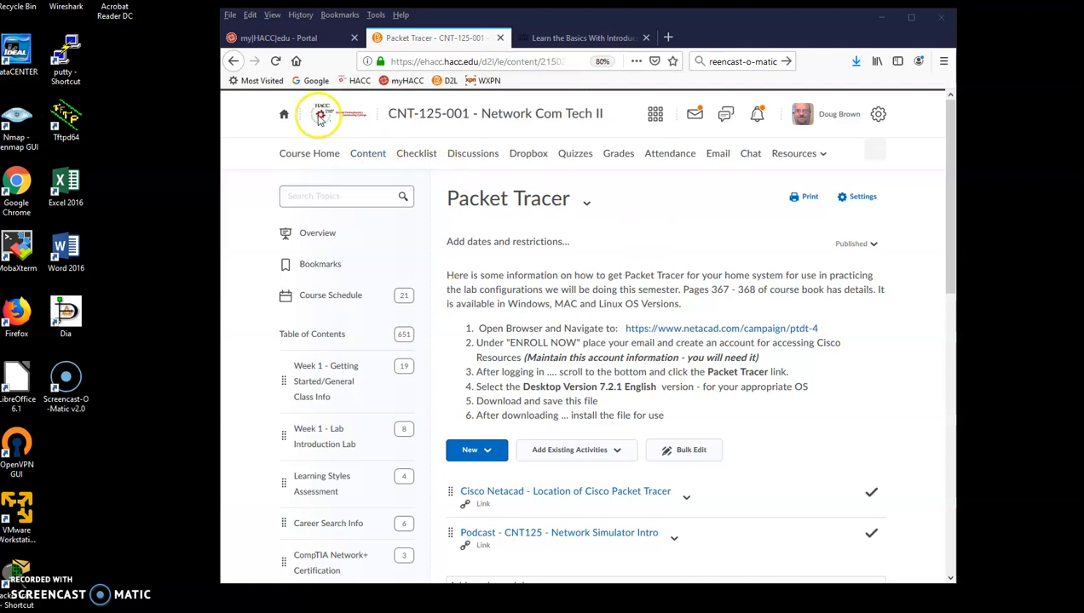
- Reach the Cisco sign-in page from the Networking Academy Log In > Login to NetAcad route
{"action": "scroll", "scroll_direction": "down", "scroll_amount": 3}
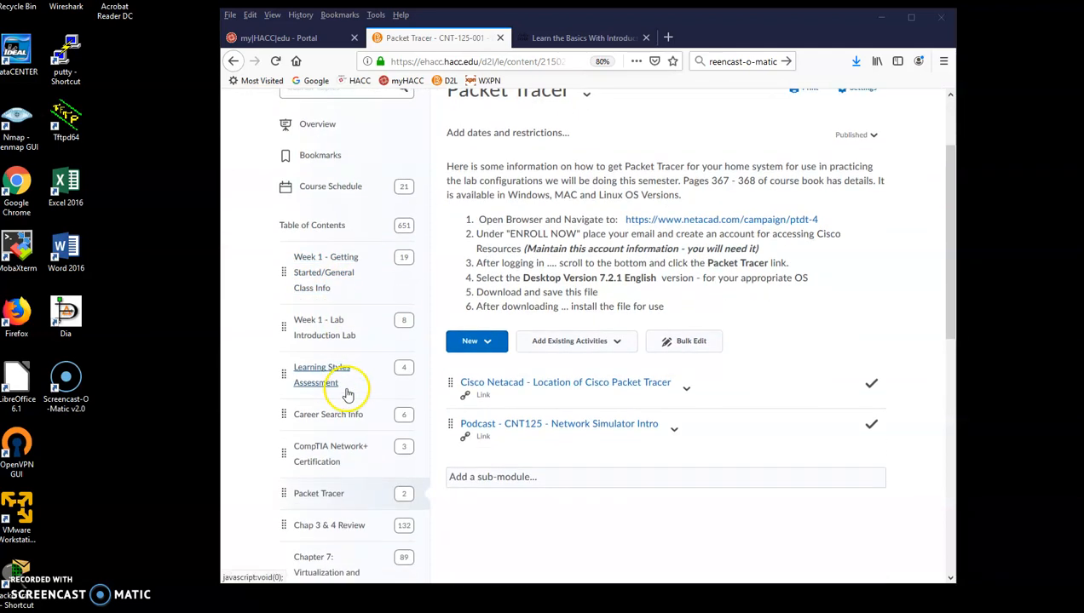
{"action": "scroll", "scroll_direction": "down", "scroll_amount": 3}
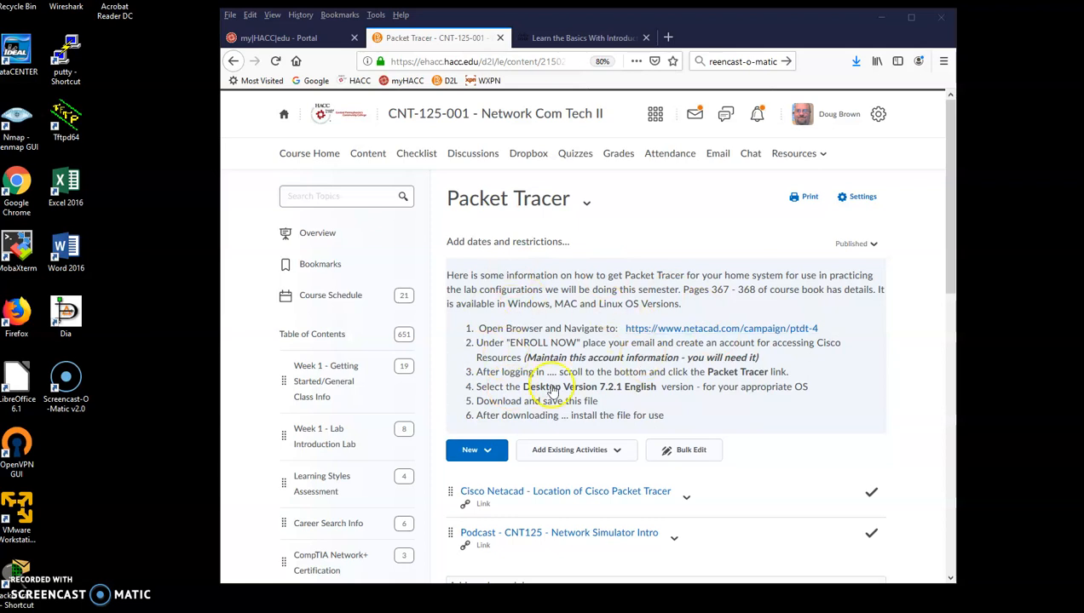
{"action": "mouse_move", "coordinate": [586, 303]}
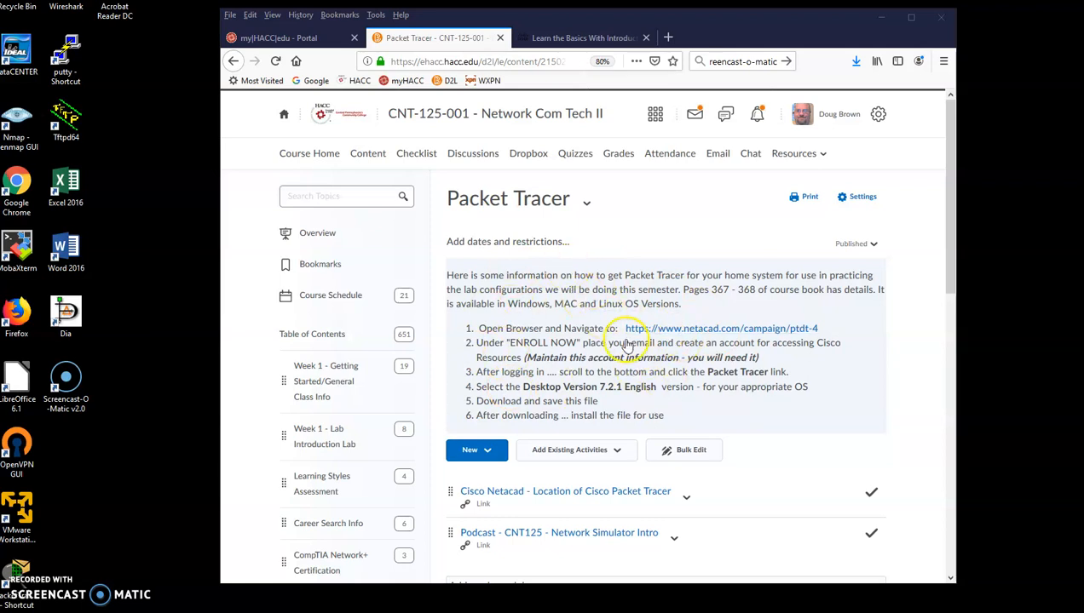
{"action": "mouse_move", "coordinate": [512, 388]}
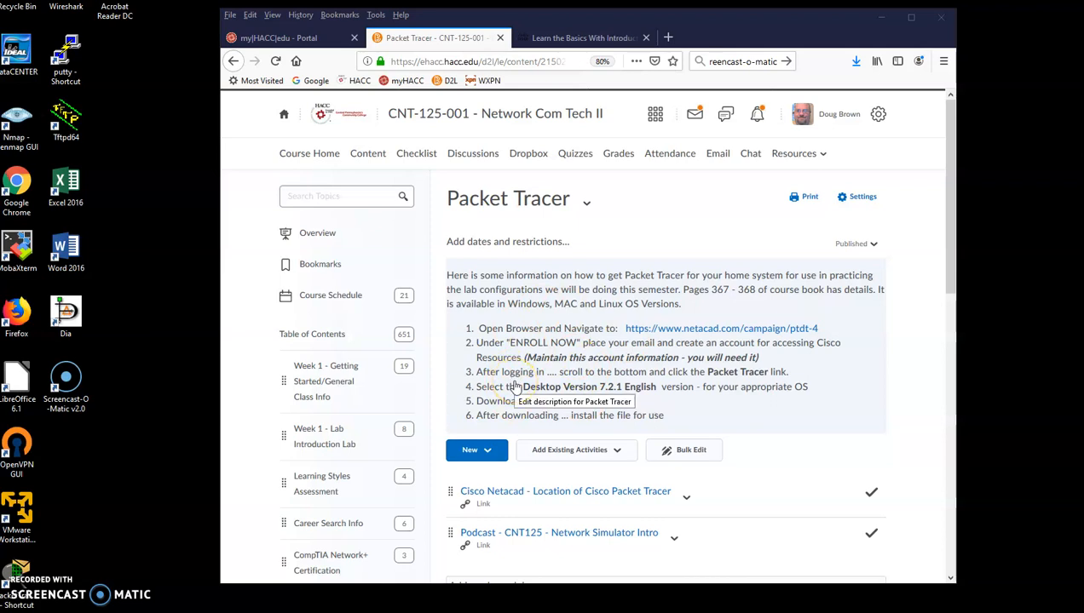
{"action": "mouse_move", "coordinate": [668, 334]}
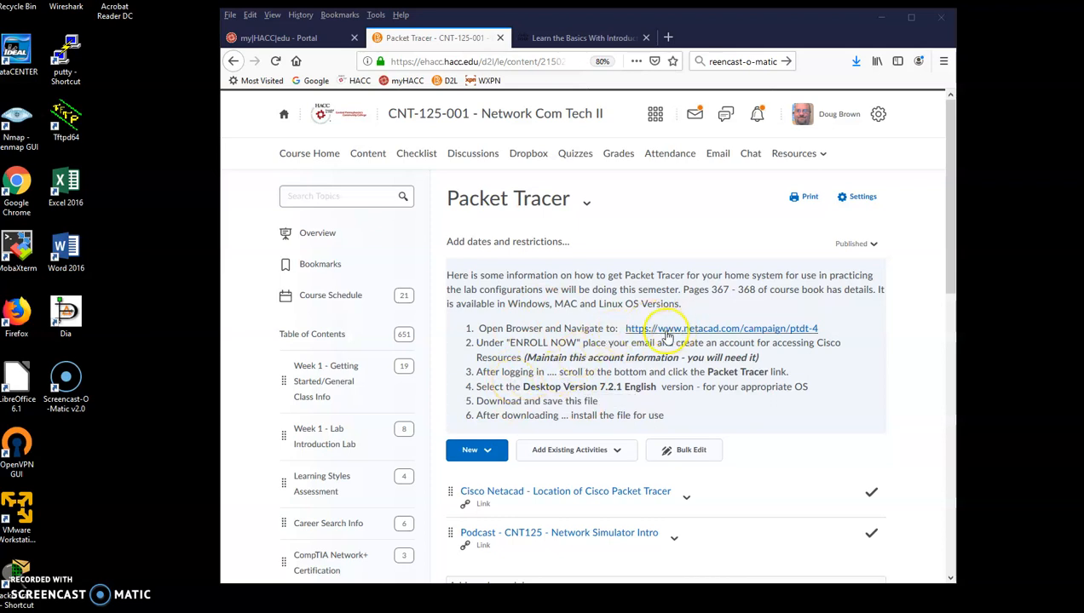
{"action": "mouse_move", "coordinate": [703, 334]}
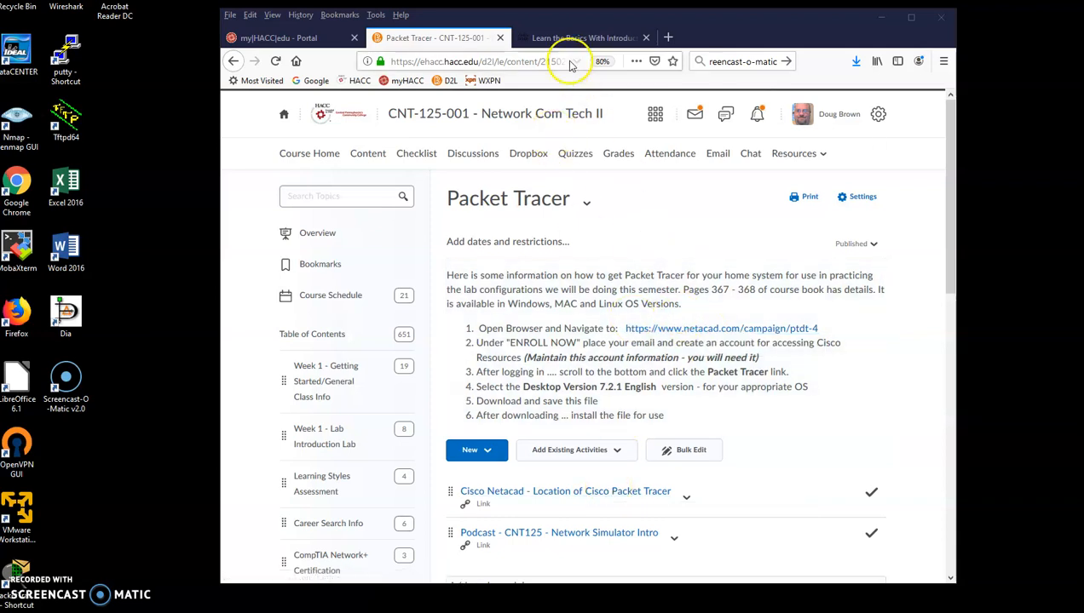
{"action": "left_click", "coordinate": [583, 37]}
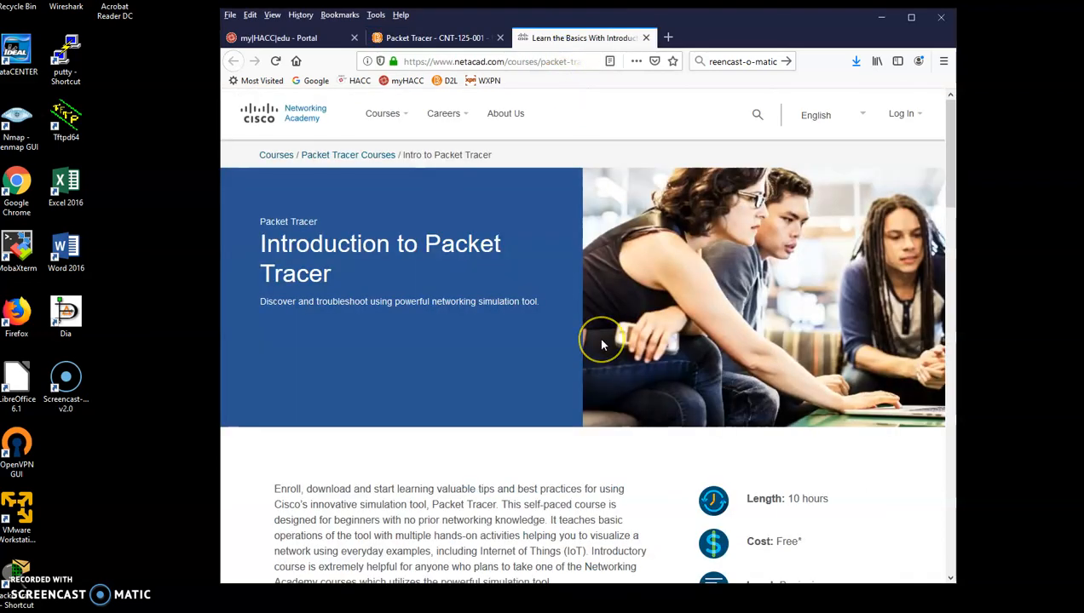
{"action": "left_click", "coordinate": [901, 113]}
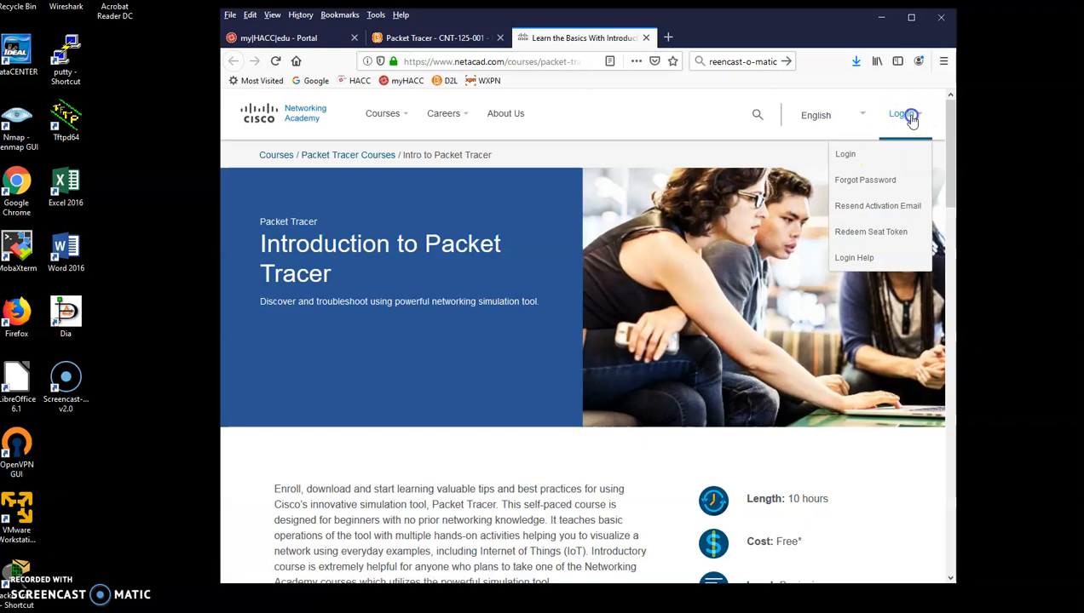
{"action": "mouse_move", "coordinate": [845, 154]}
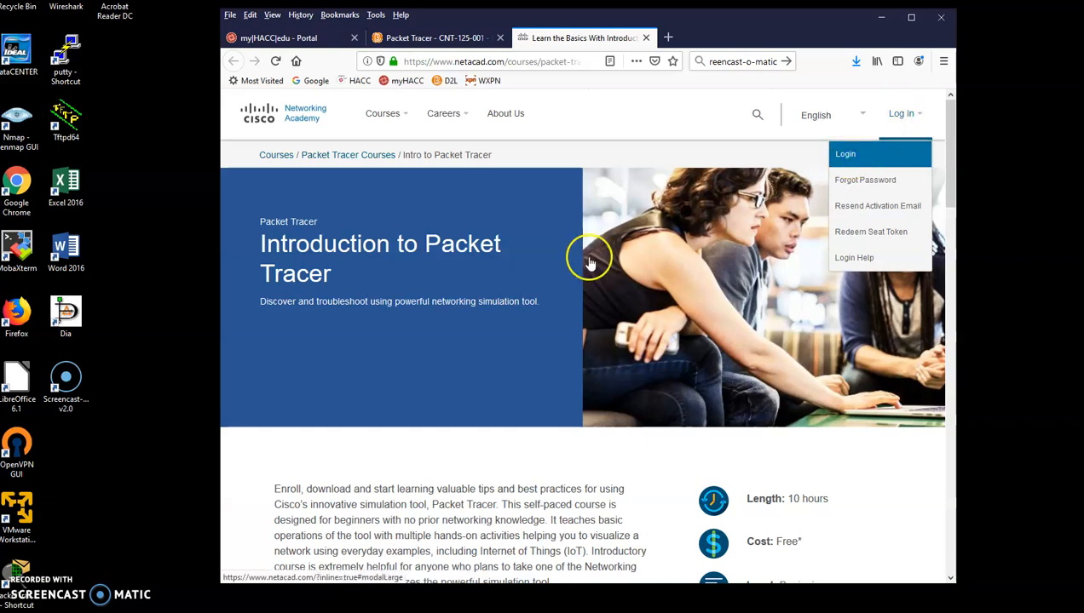
{"action": "left_click", "coordinate": [845, 153]}
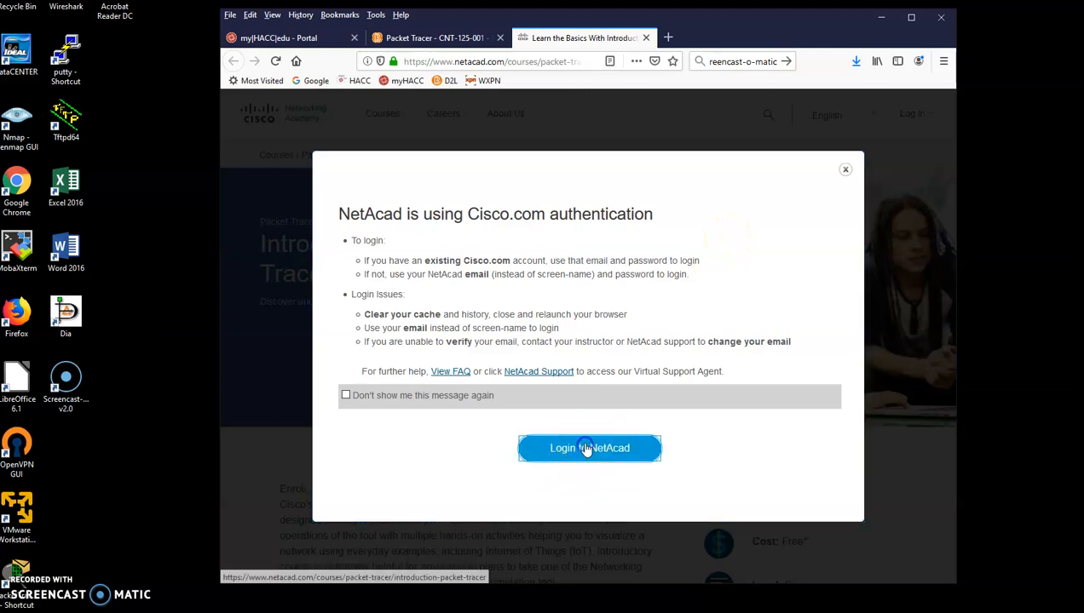
{"action": "left_click", "coordinate": [589, 448]}
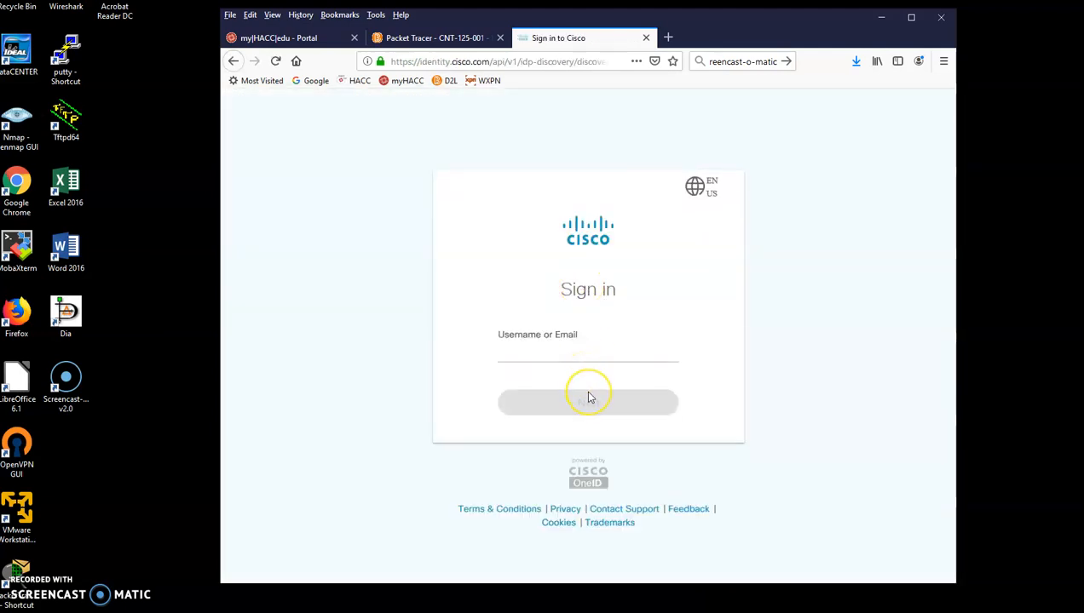
{"action": "left_click", "coordinate": [588, 351]}
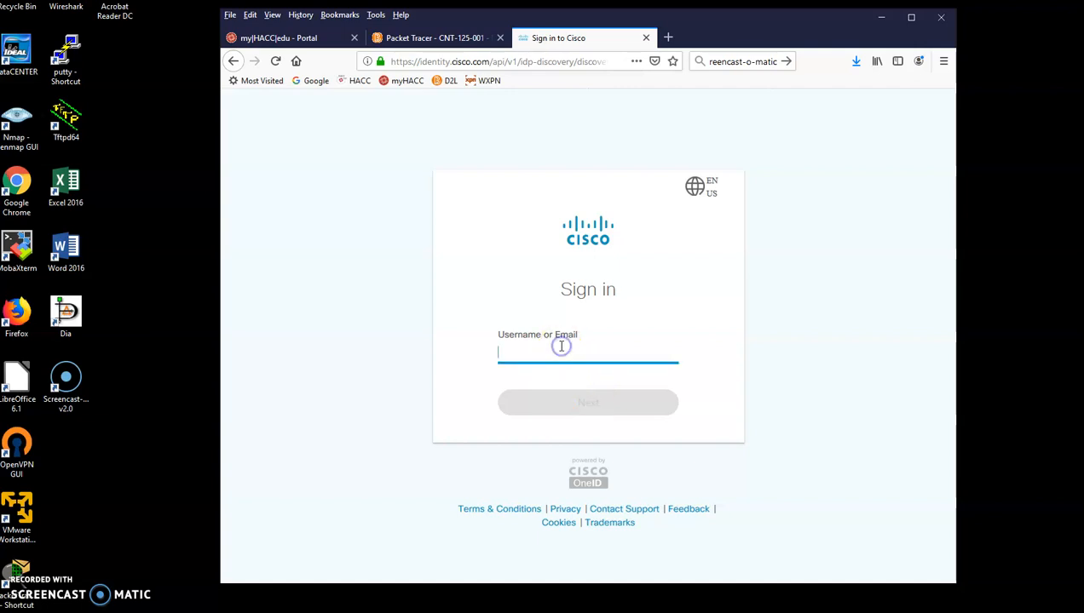
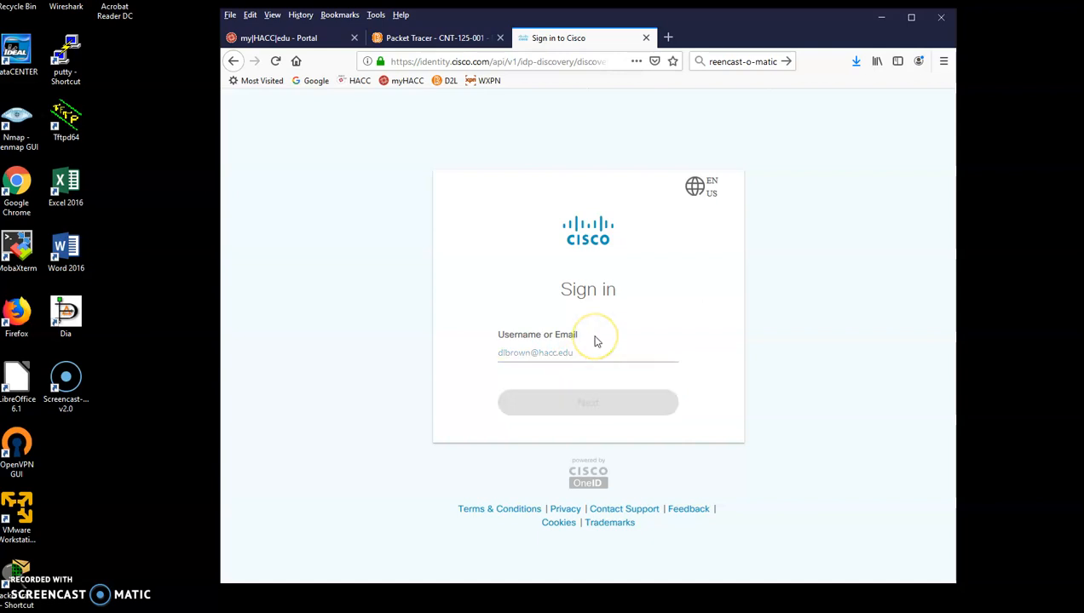
{"action": "left_click", "coordinate": [588, 403]}
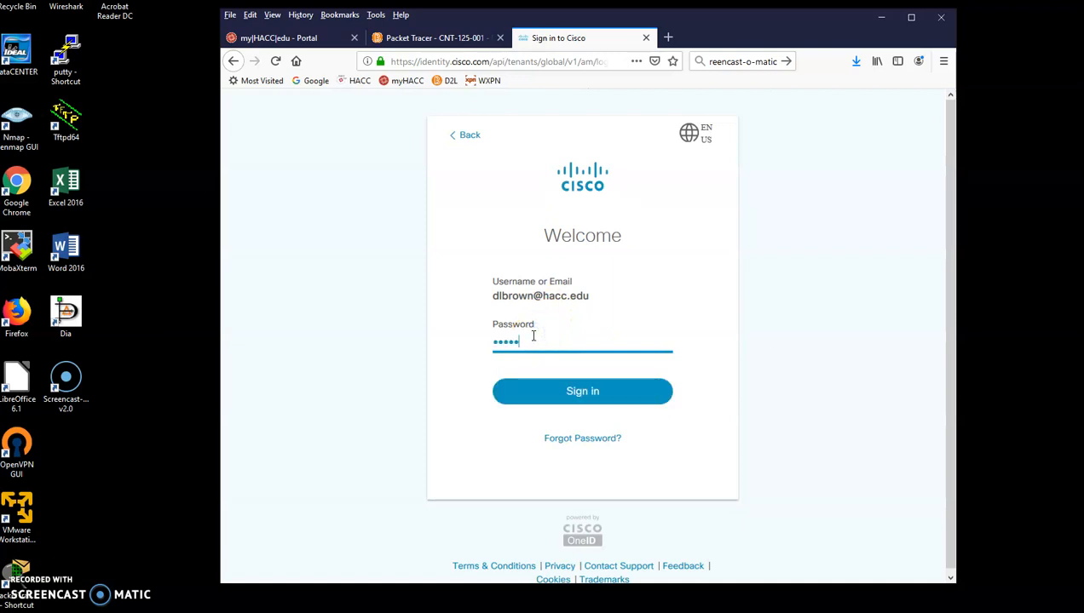
{"action": "left_click", "coordinate": [583, 390]}
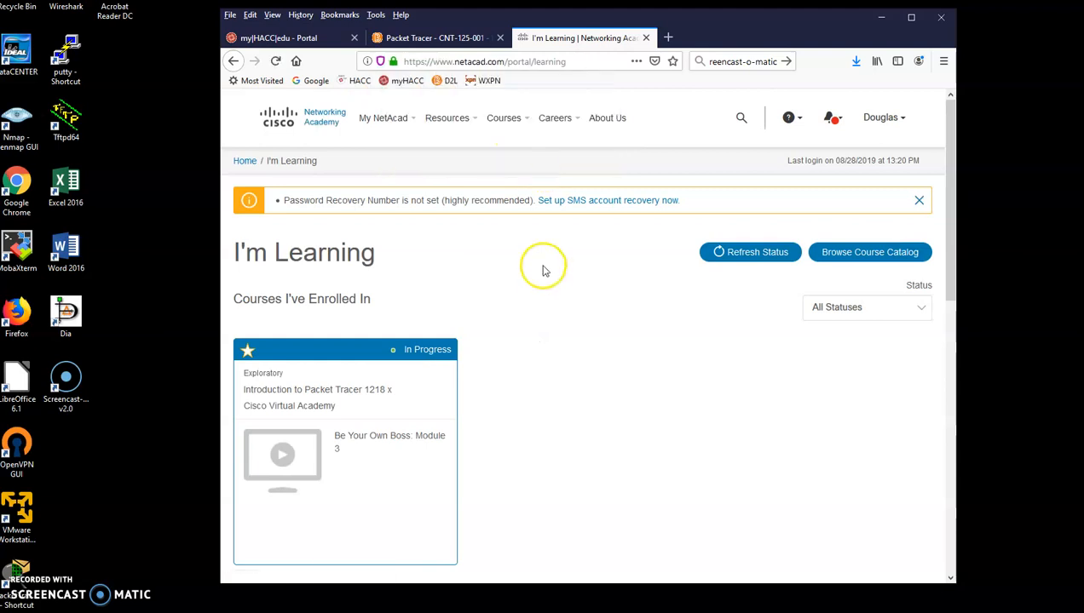
- Open the Packet Tracer resource card and reach its version 7.2.1 download section
{"action": "scroll", "scroll_direction": "down", "scroll_amount": 3}
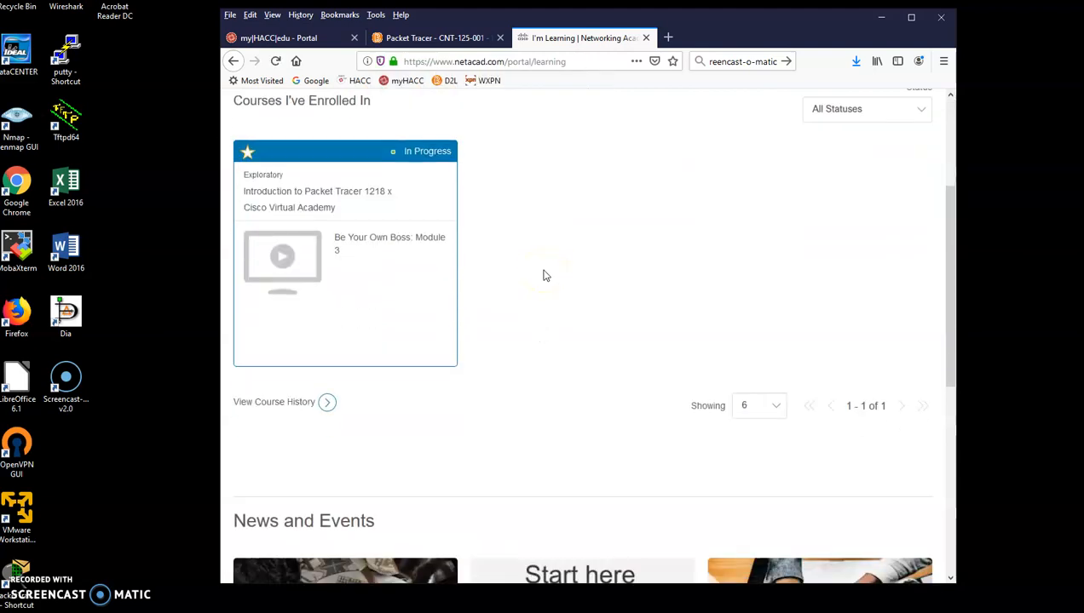
{"action": "scroll", "scroll_direction": "down", "scroll_amount": 3}
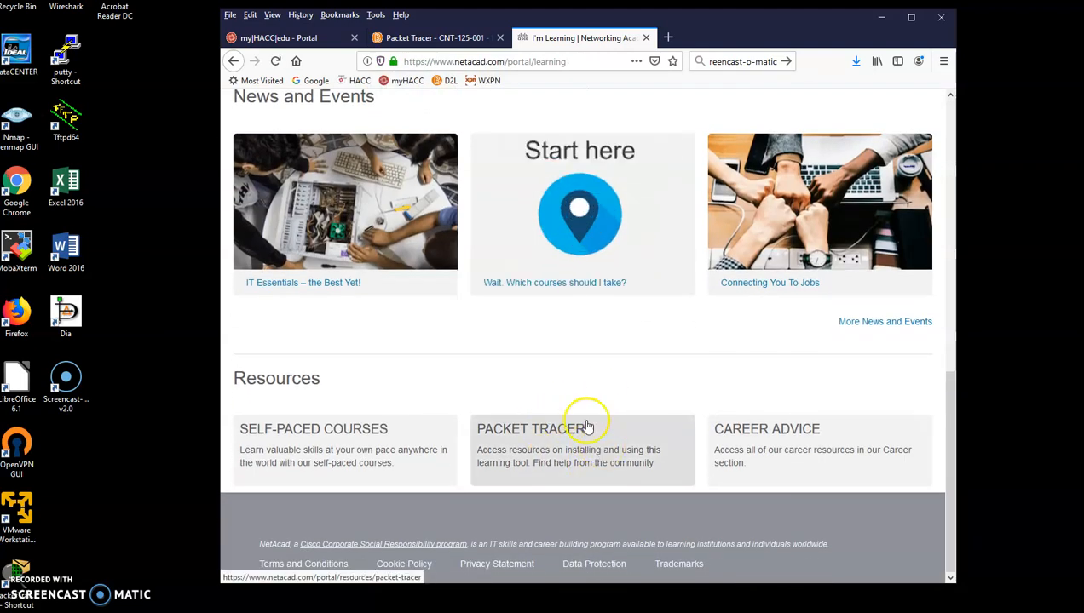
{"action": "left_click", "coordinate": [528, 430]}
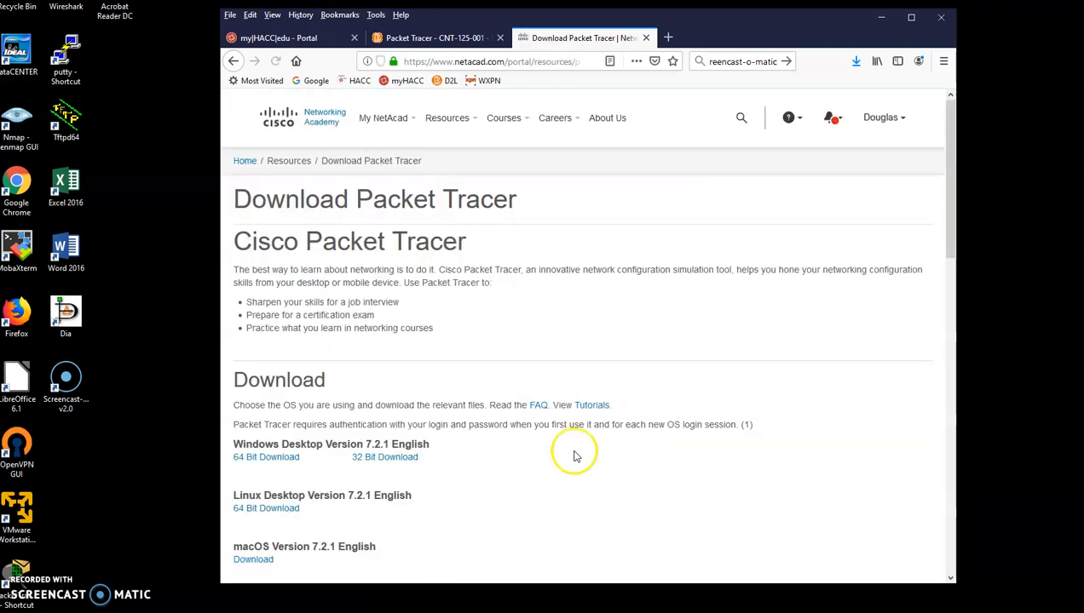
{"action": "scroll", "scroll_direction": "down", "scroll_amount": 3}
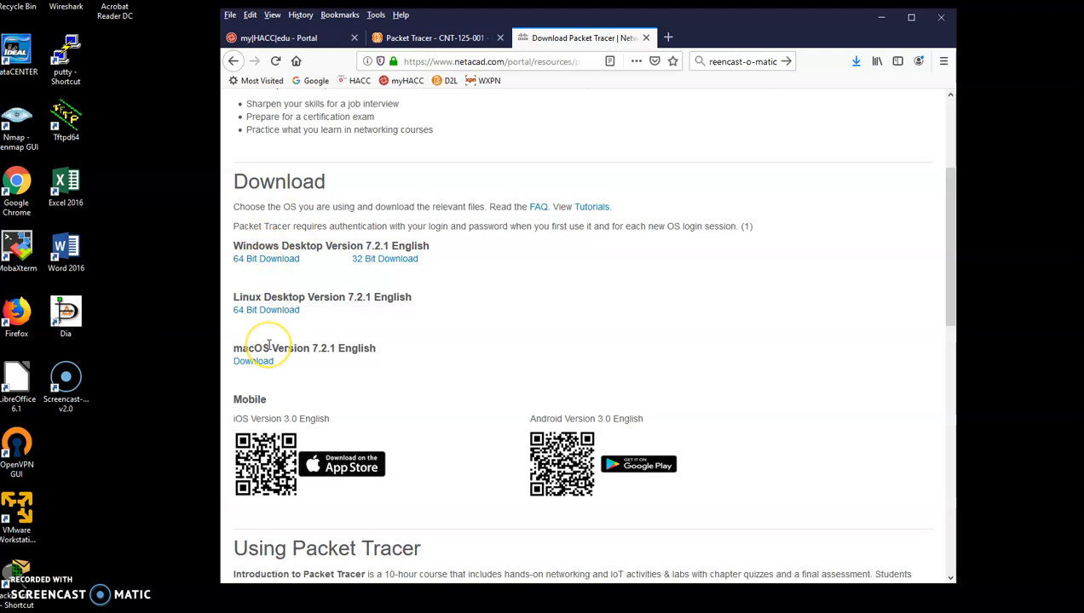
{"action": "mouse_move", "coordinate": [369, 245]}
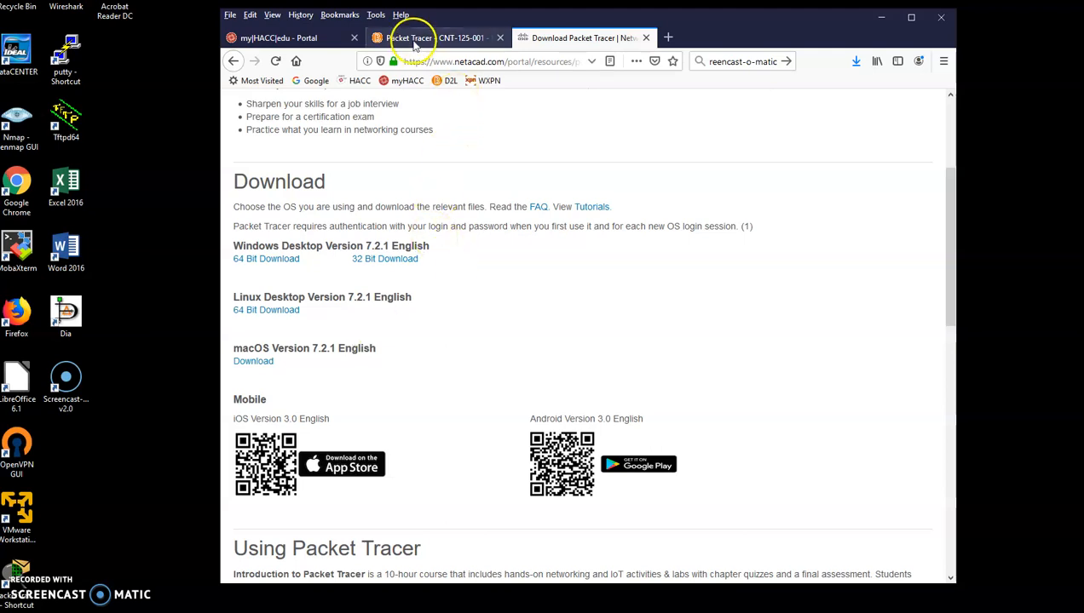
- Return to the D2L Packet Tracer module page and review it
{"action": "left_click", "coordinate": [409, 38]}
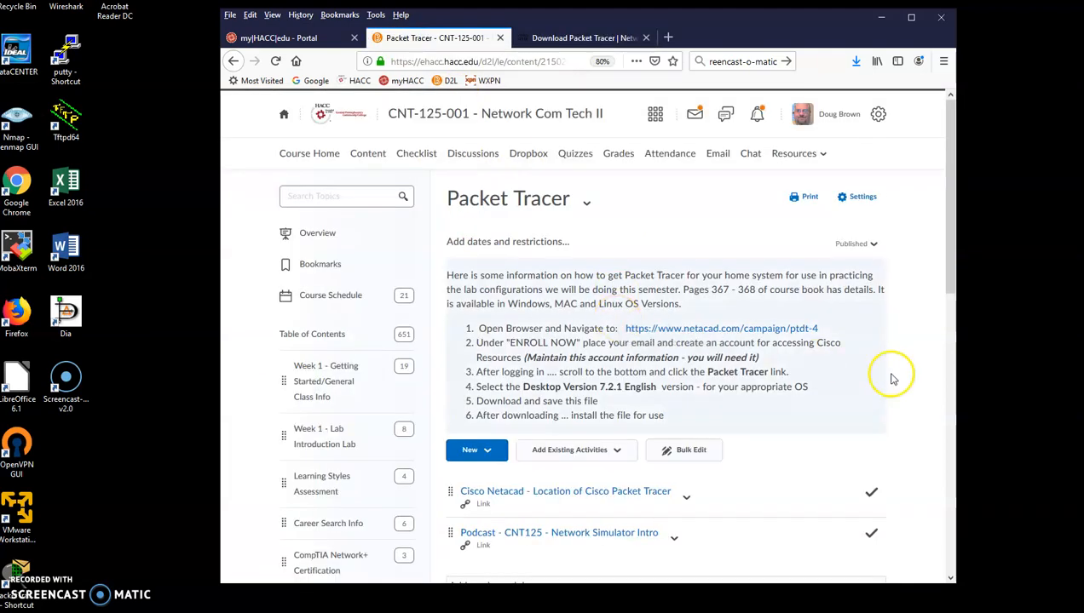
{"action": "scroll", "scroll_direction": "down", "scroll_amount": 3}
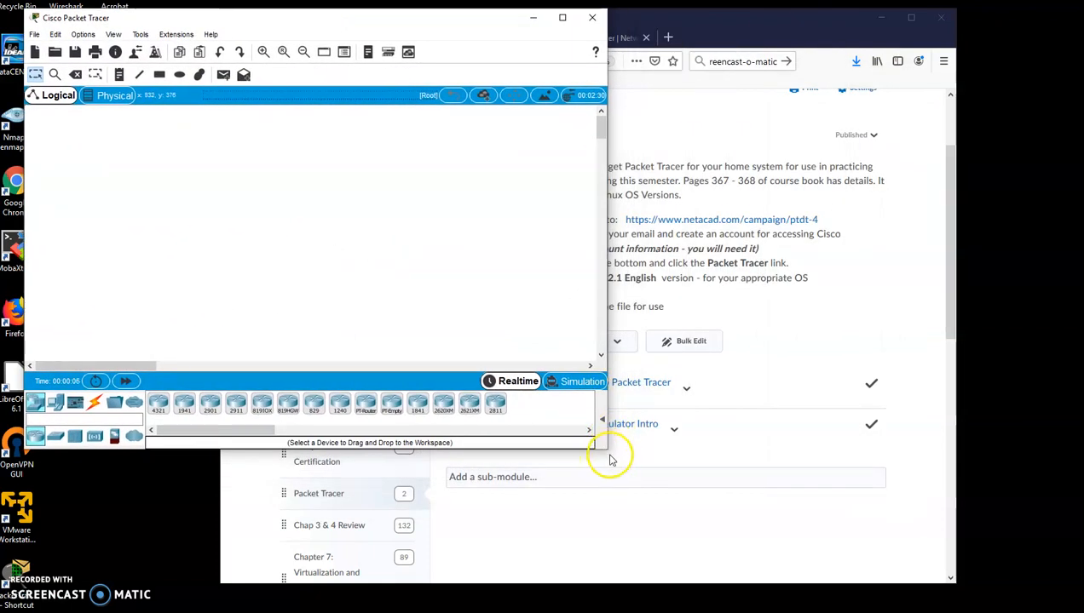
- Maximize Packet Tracer and position the ISR4321 router to the right of the 2811
{"action": "left_click", "coordinate": [563, 17]}
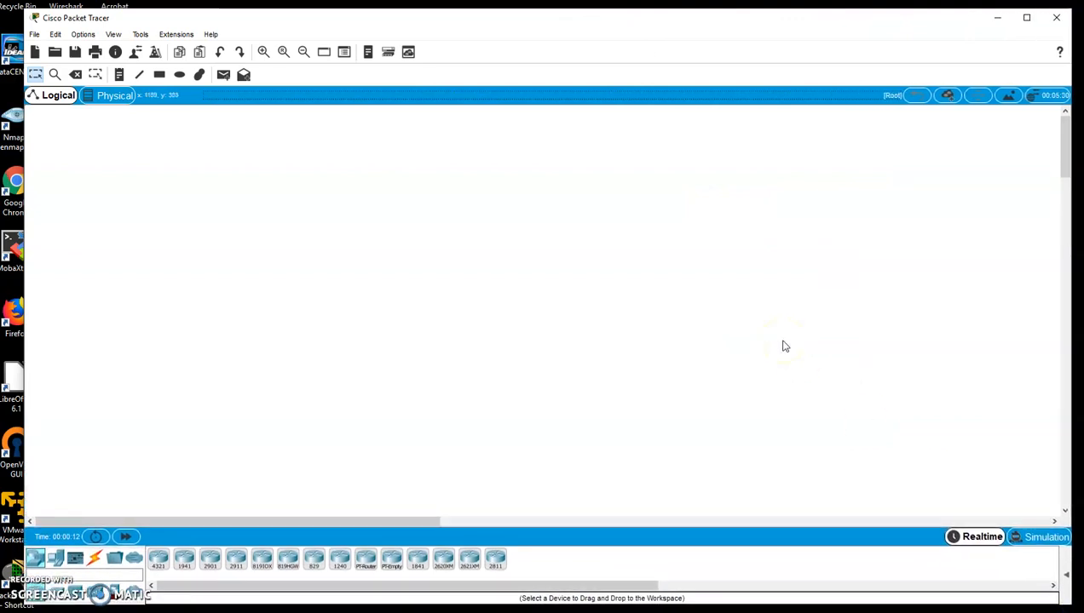
{"action": "mouse_move", "coordinate": [559, 206]}
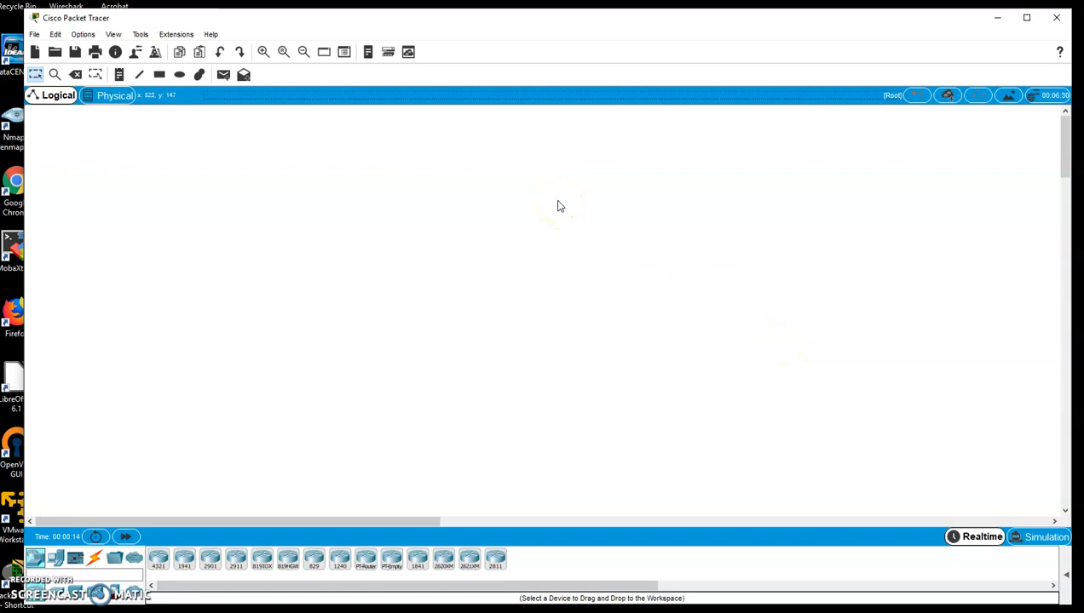
{"action": "mouse_move", "coordinate": [554, 203]}
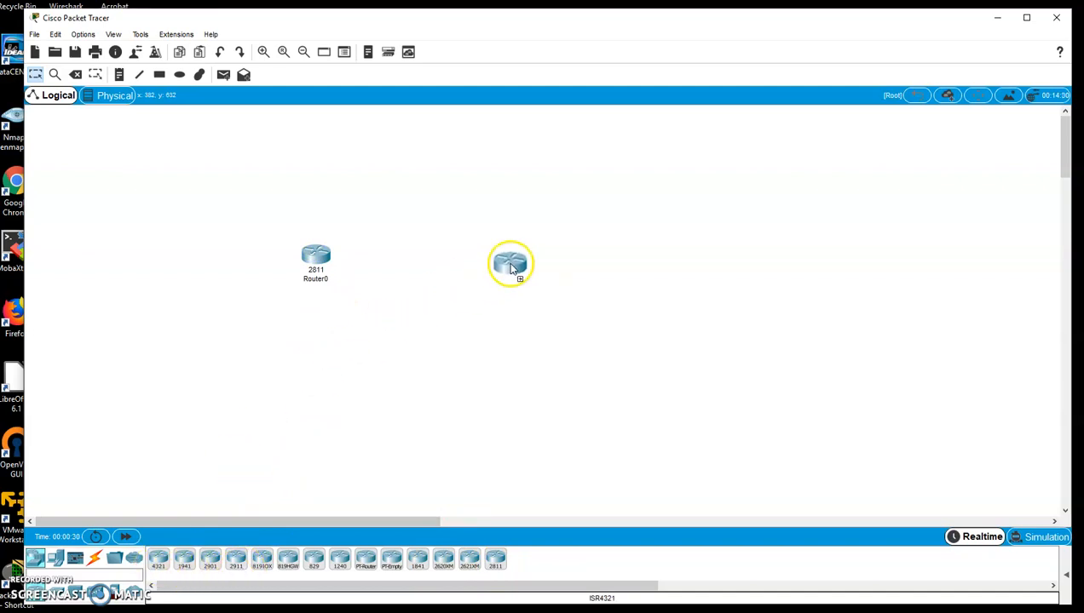
{"action": "left_click_drag", "start_coordinate": [511, 264], "coordinate": [622, 255]}
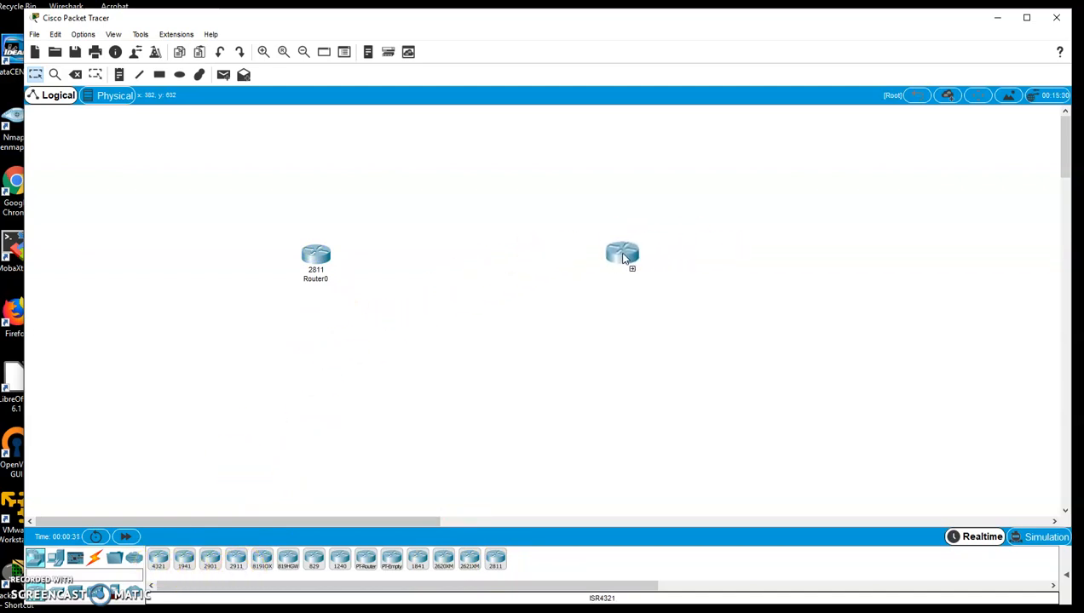
{"action": "left_click", "coordinate": [622, 255]}
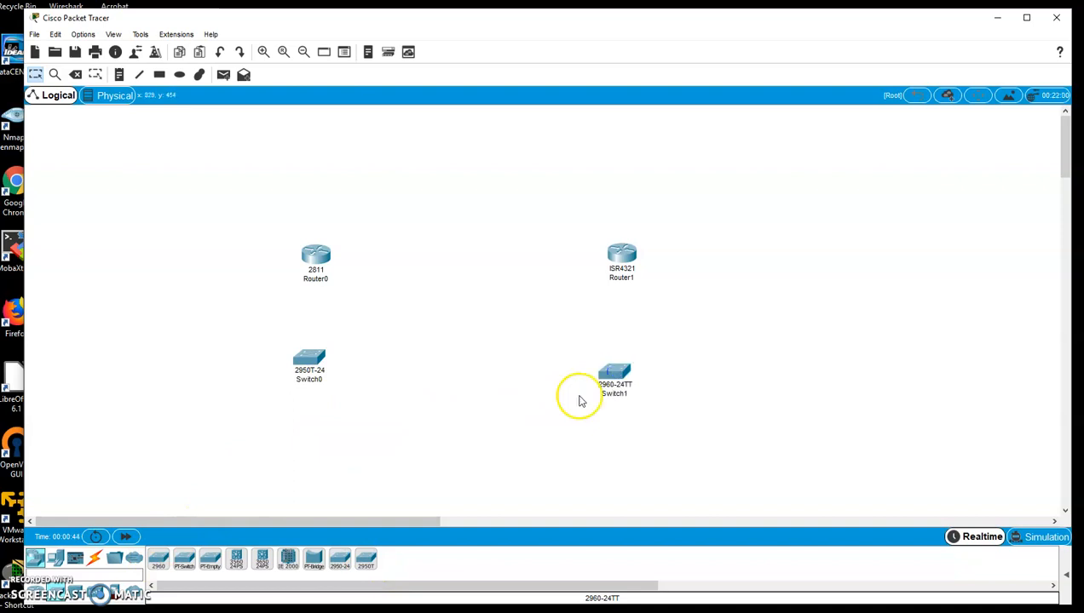
{"action": "mouse_move", "coordinate": [527, 406]}
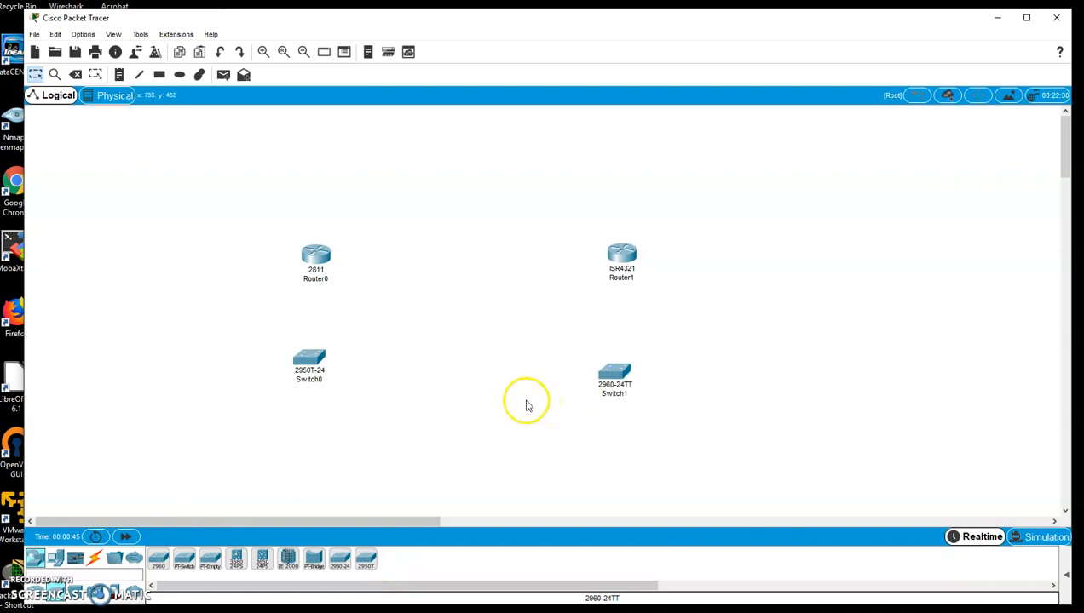
{"action": "mouse_move", "coordinate": [189, 487]}
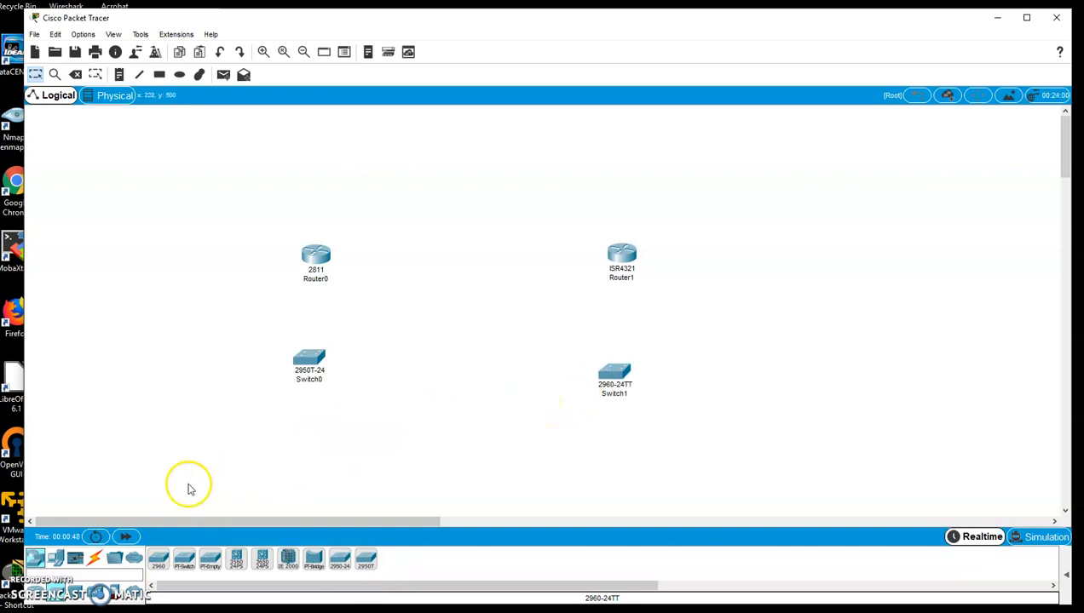
- Cable Router0 to its switch with a copper straight-through link
{"action": "left_click", "coordinate": [93, 559]}
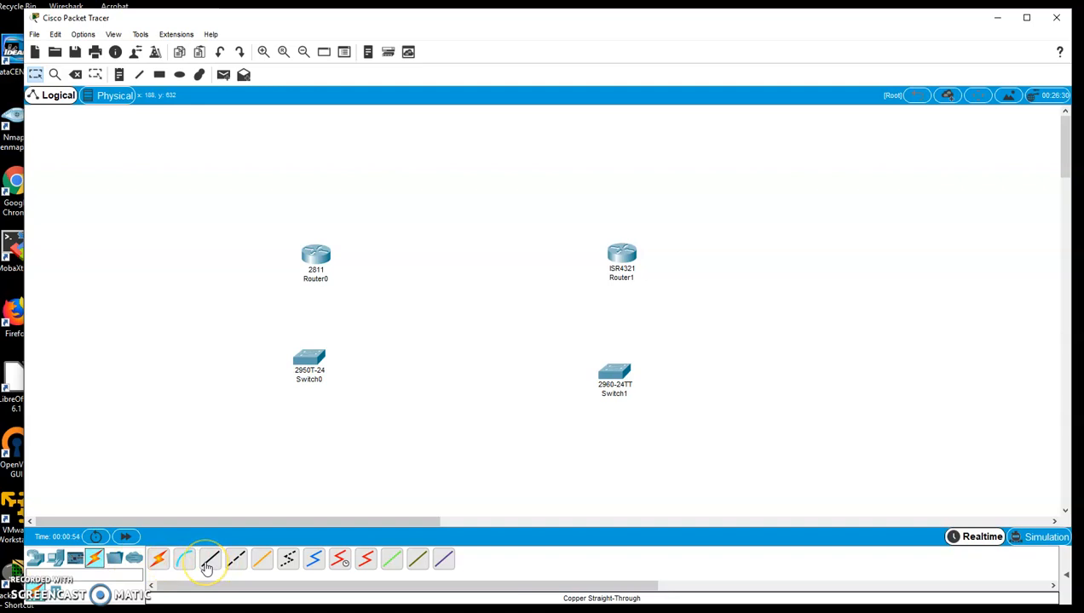
{"action": "left_click", "coordinate": [210, 559]}
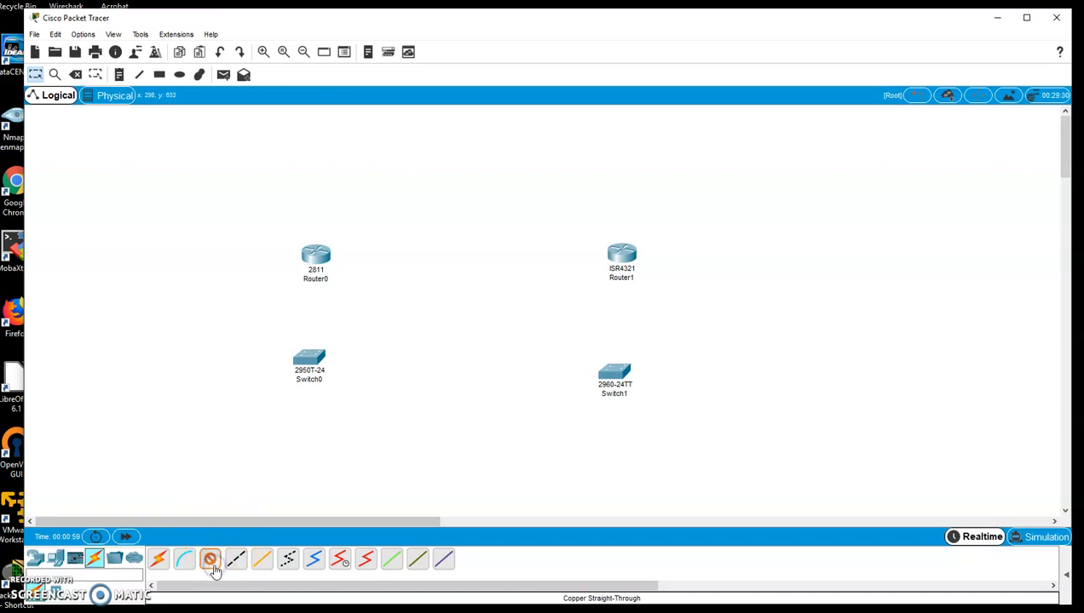
{"action": "left_click", "coordinate": [315, 256]}
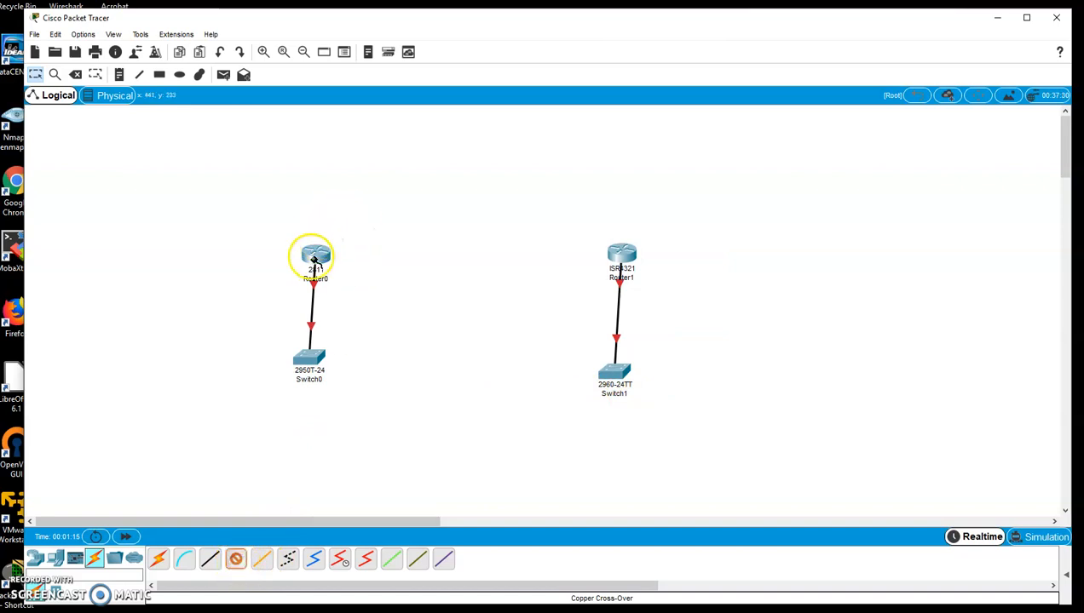
- Link Router0 to Router1's gigabit port with a copper cross-over cable
{"action": "left_click", "coordinate": [621, 254]}
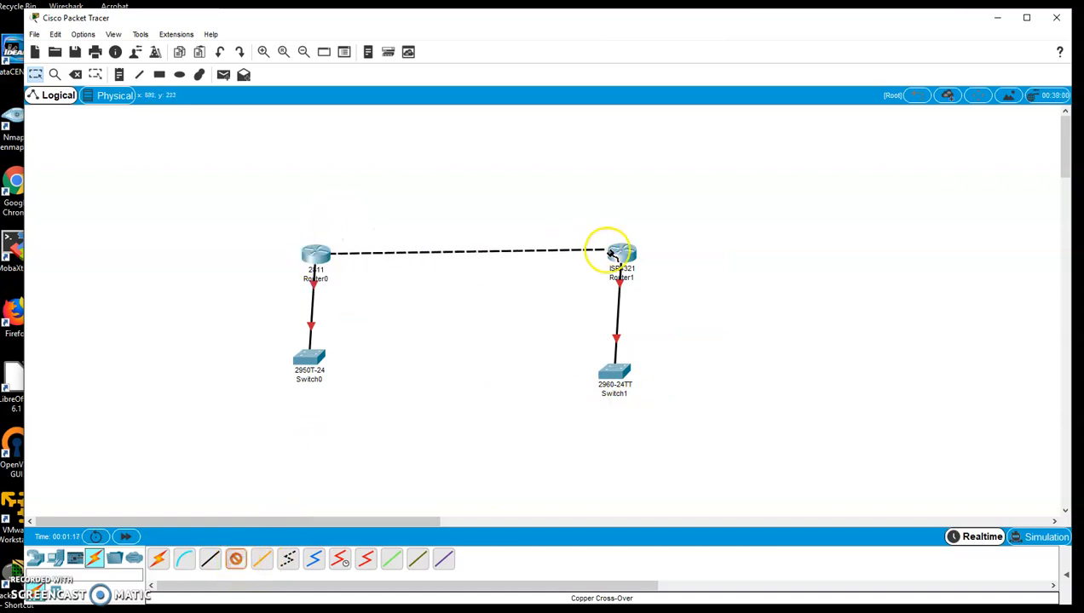
{"action": "left_click", "coordinate": [617, 254]}
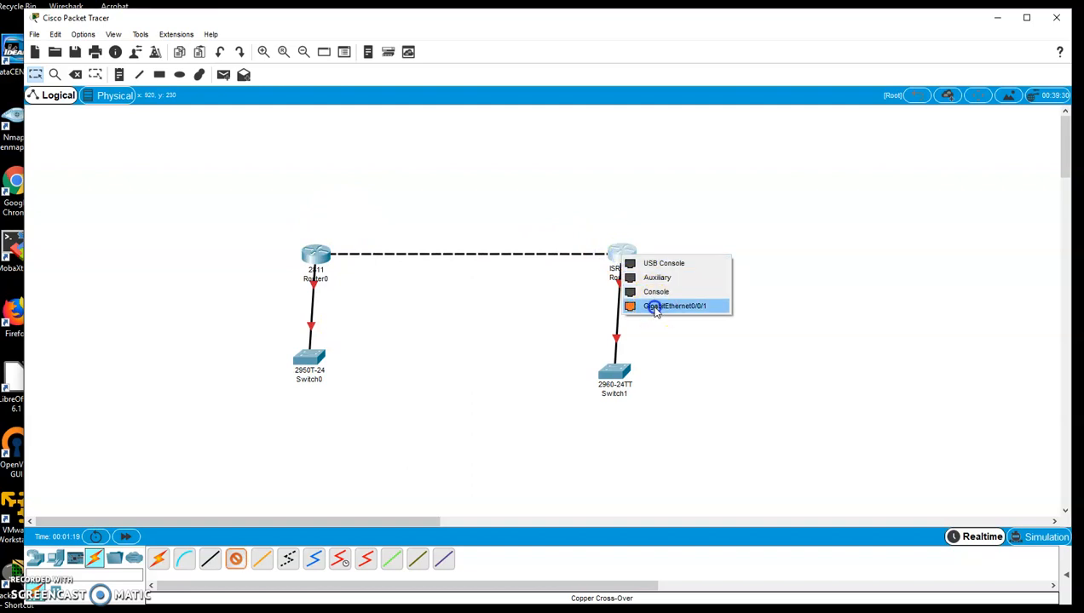
{"action": "left_click", "coordinate": [675, 307]}
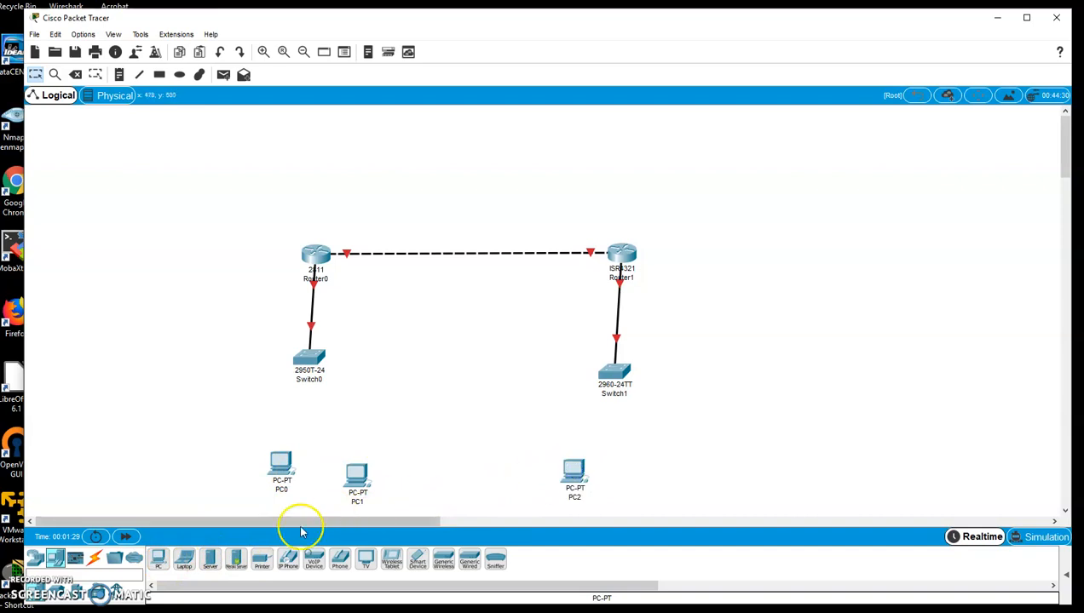
- Add a laptop beside PC2 and cable the PCs straight-through to switch FastEthernet ports
{"action": "left_click", "coordinate": [646, 474]}
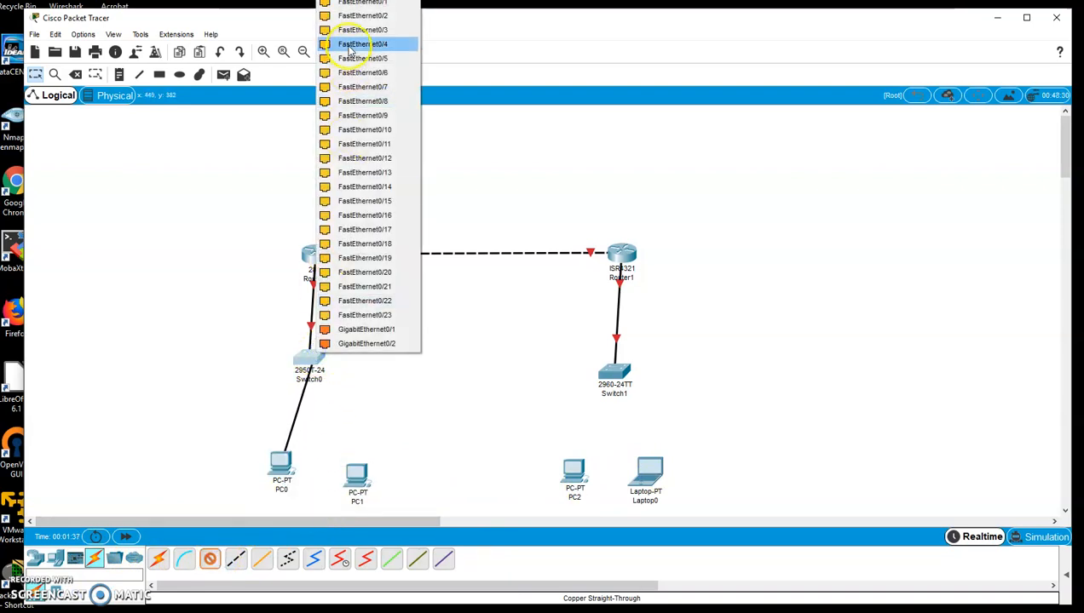
{"action": "left_click", "coordinate": [361, 44]}
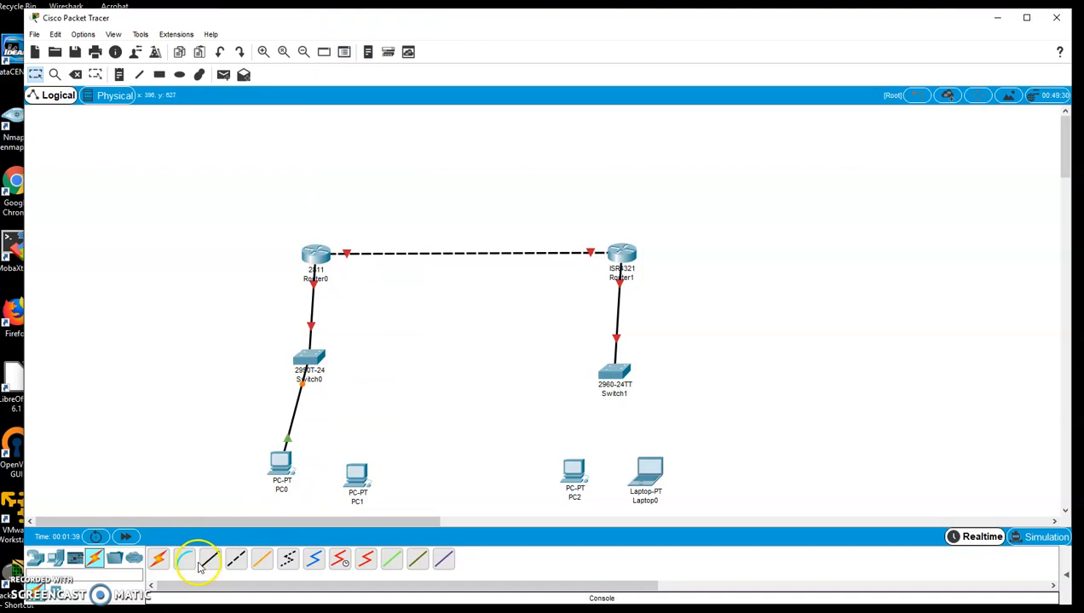
{"action": "left_click", "coordinate": [356, 475]}
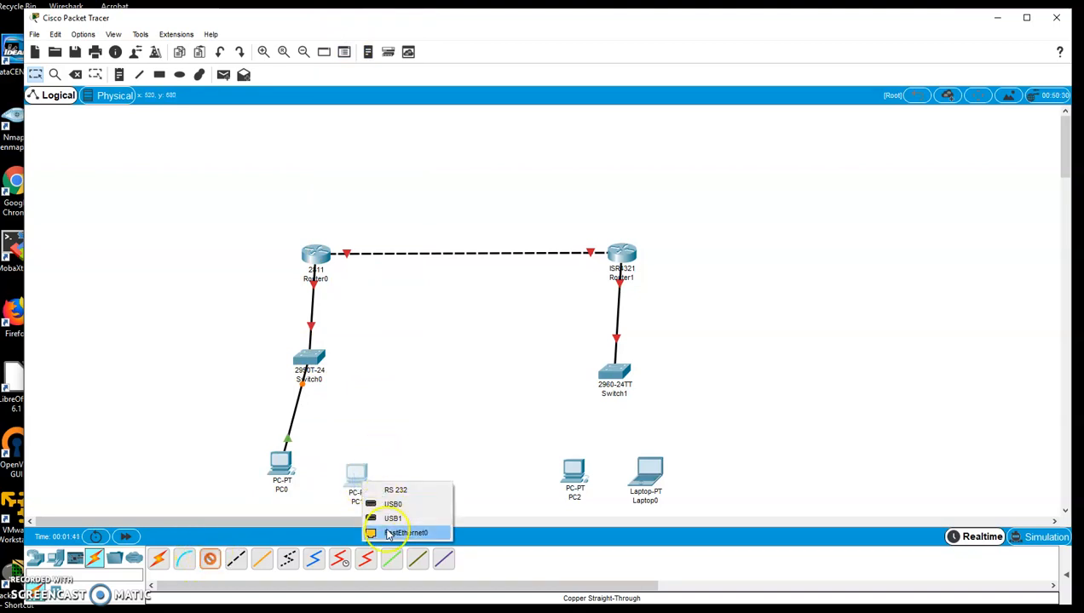
{"action": "left_click", "coordinate": [407, 532]}
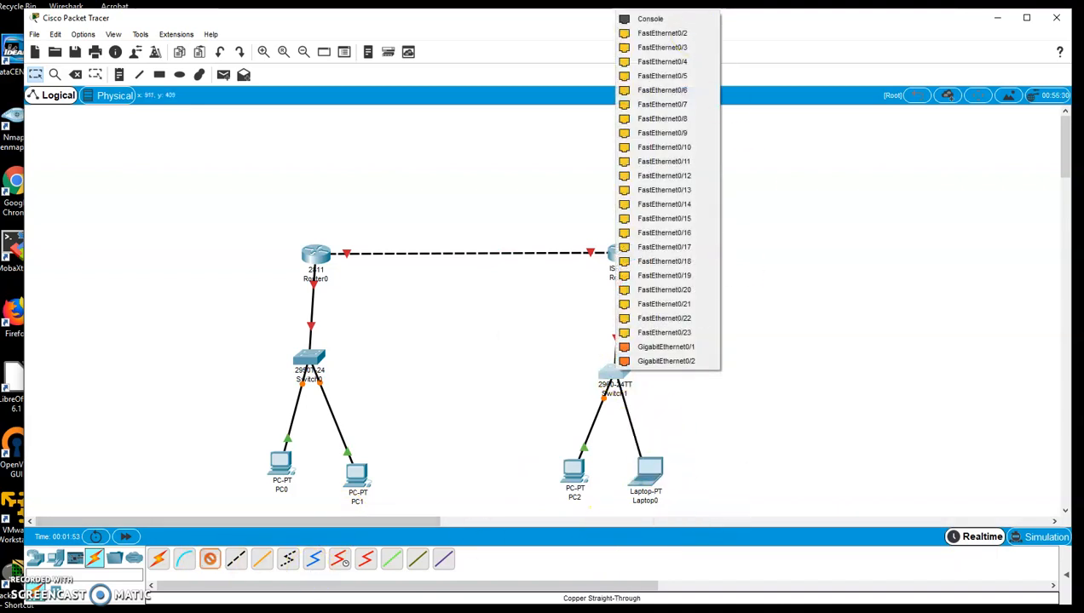
{"action": "left_click", "coordinate": [661, 89]}
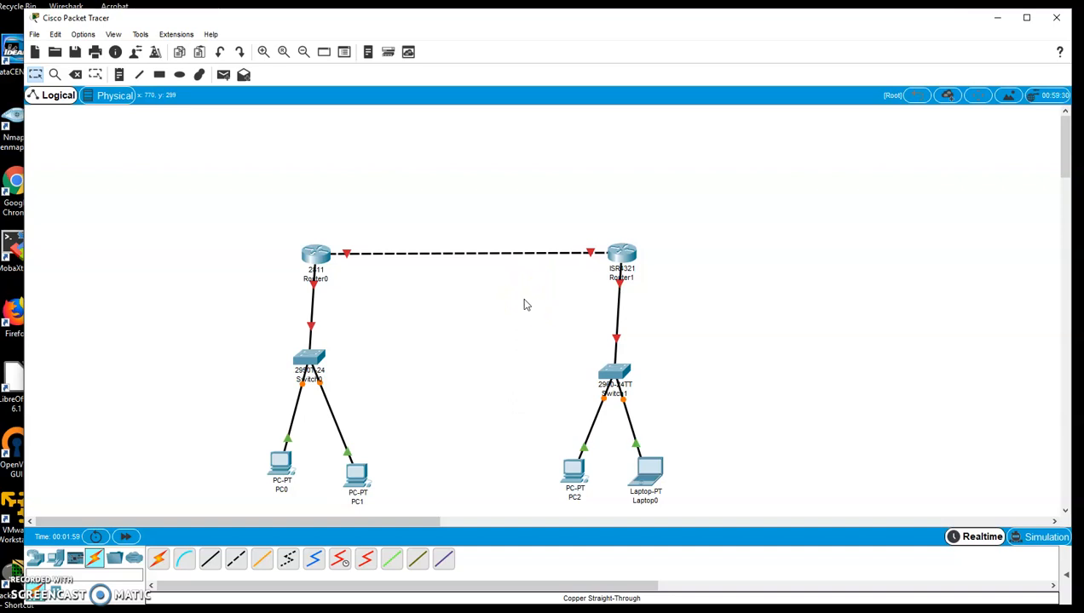
{"action": "left_click", "coordinate": [315, 256]}
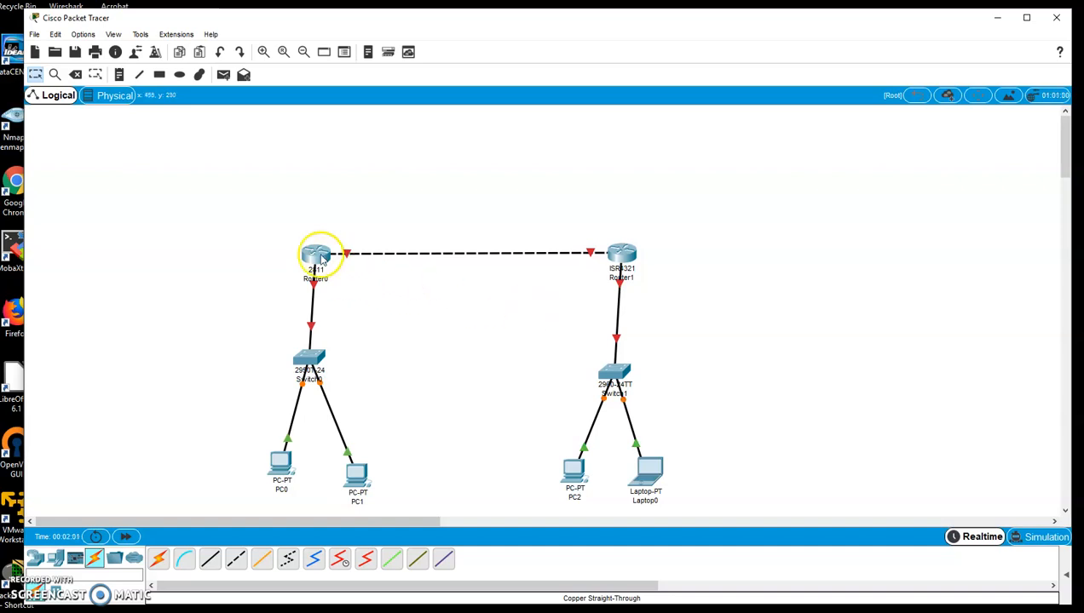
- Set Router0's hostname to Cisco_2811 from its CLI in global configuration mode
{"action": "double_click", "coordinate": [317, 256]}
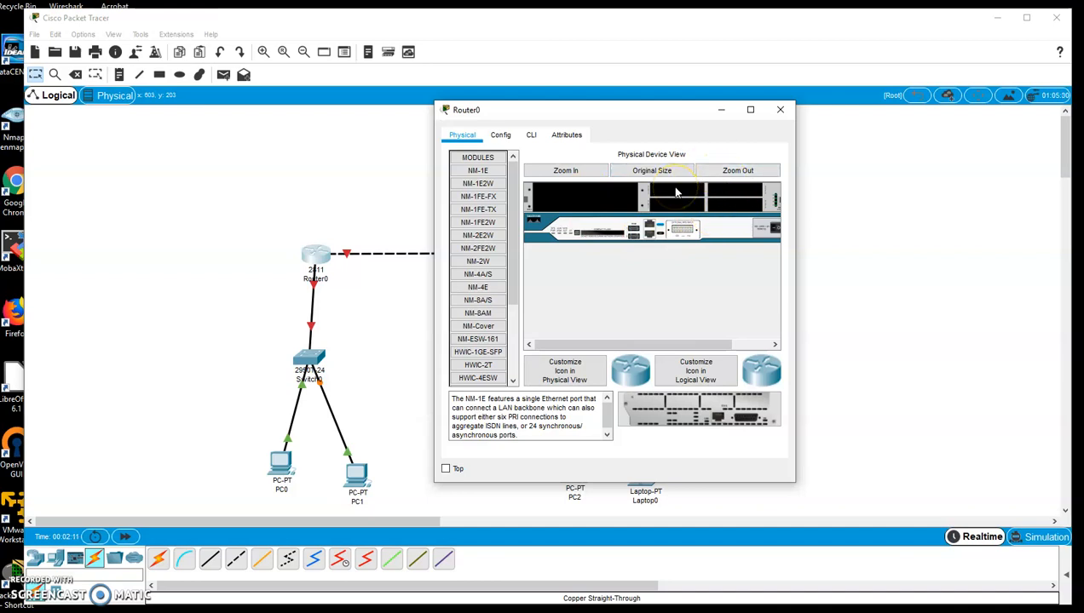
{"action": "left_click", "coordinate": [499, 135]}
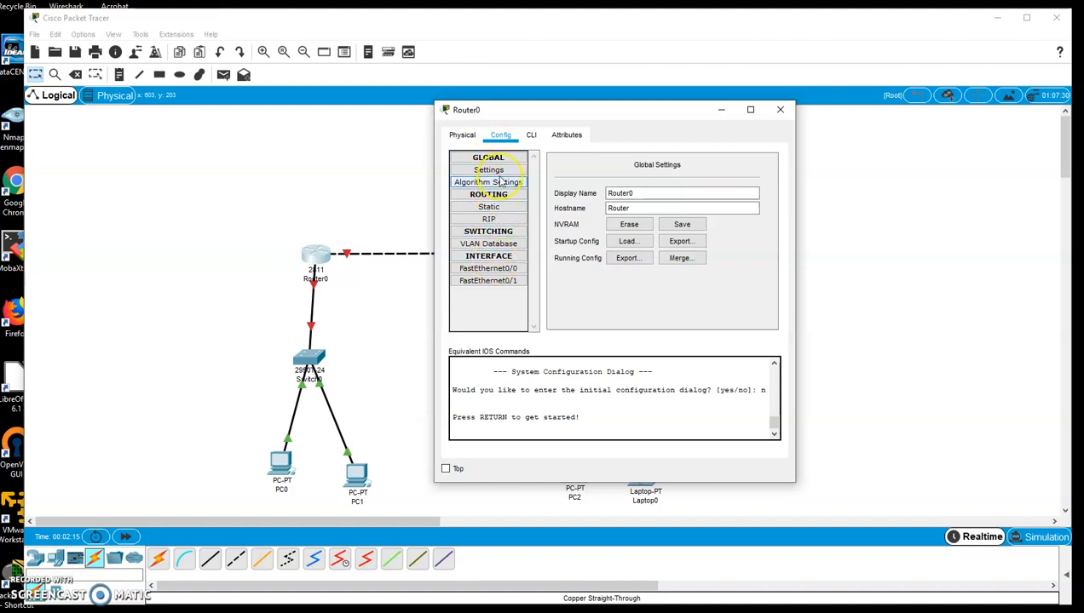
{"action": "left_click", "coordinate": [531, 135]}
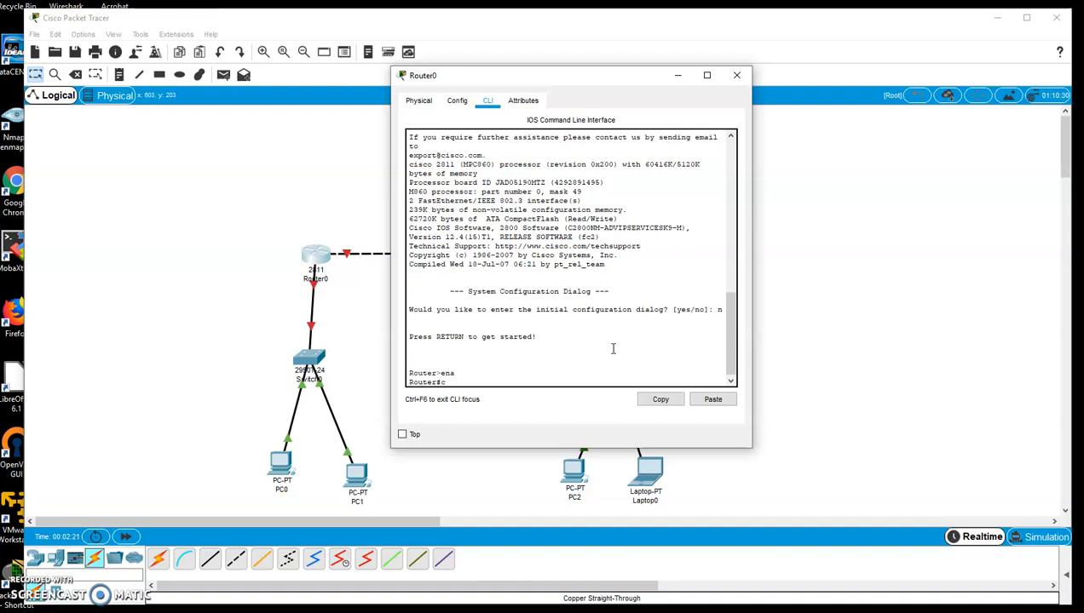
{"action": "type", "text": "config t"}
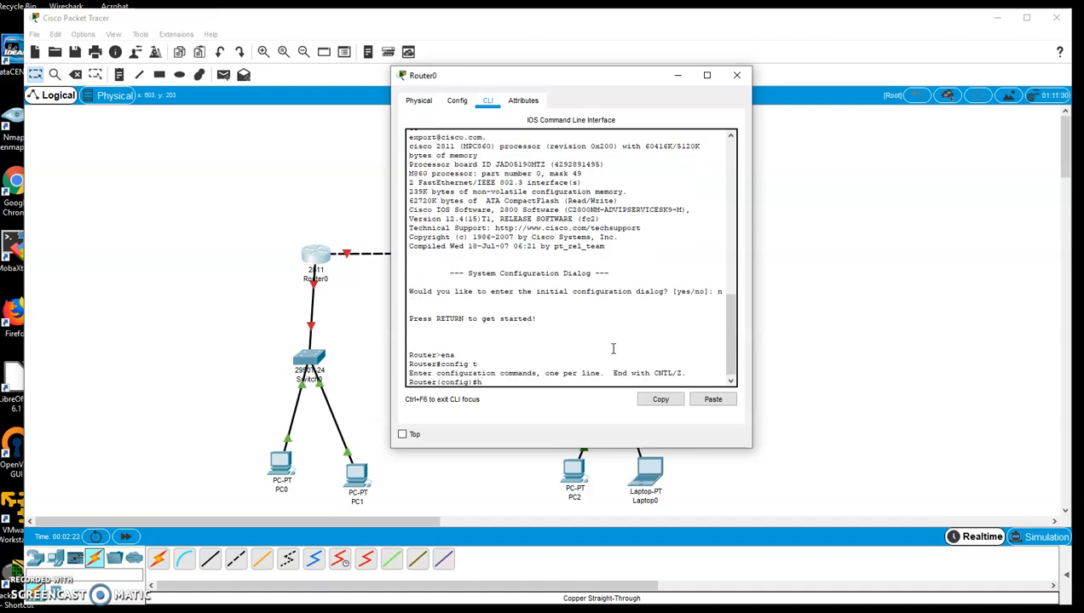
{"action": "type", "text": "hostnam"}
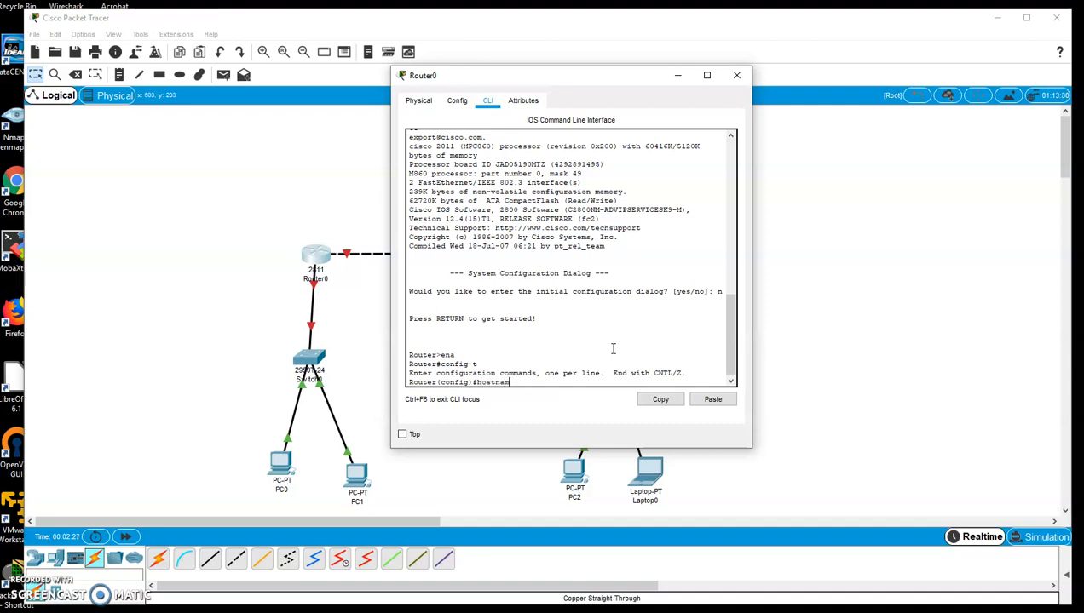
{"action": "type", "text": "Cisco_2811"}
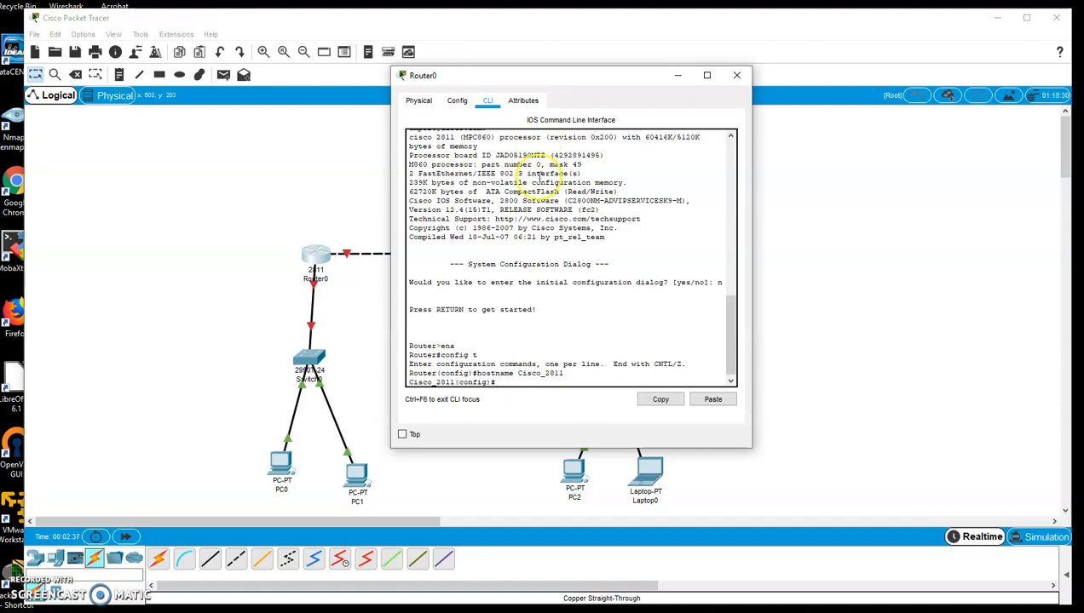
{"action": "mouse_move", "coordinate": [536, 272]}
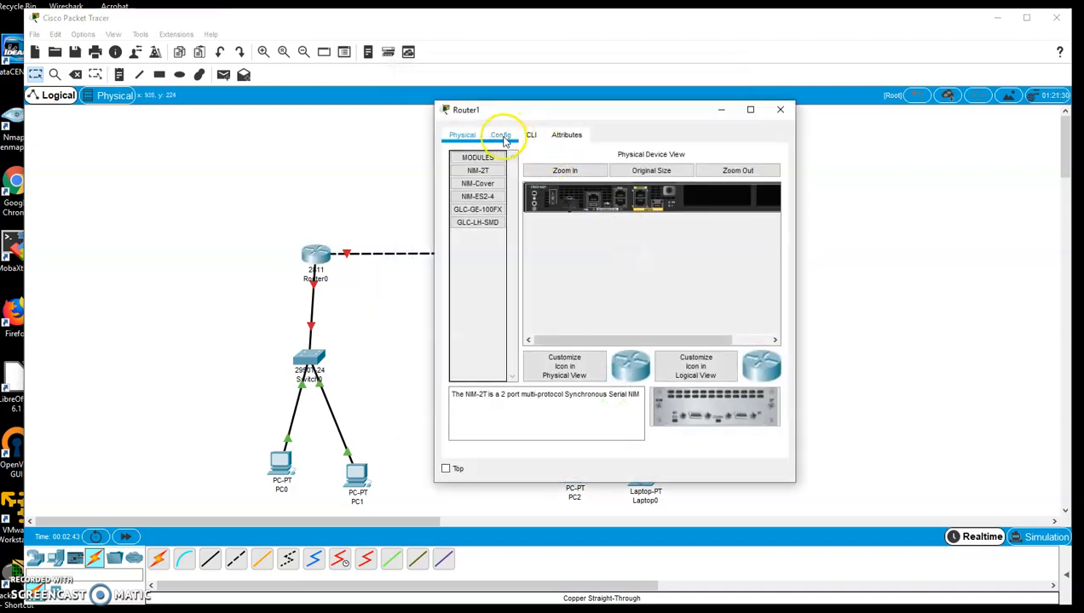
- Set Router1's hostname to Cisco_4321 via enable, config t, then close its window
{"action": "left_click", "coordinate": [462, 134]}
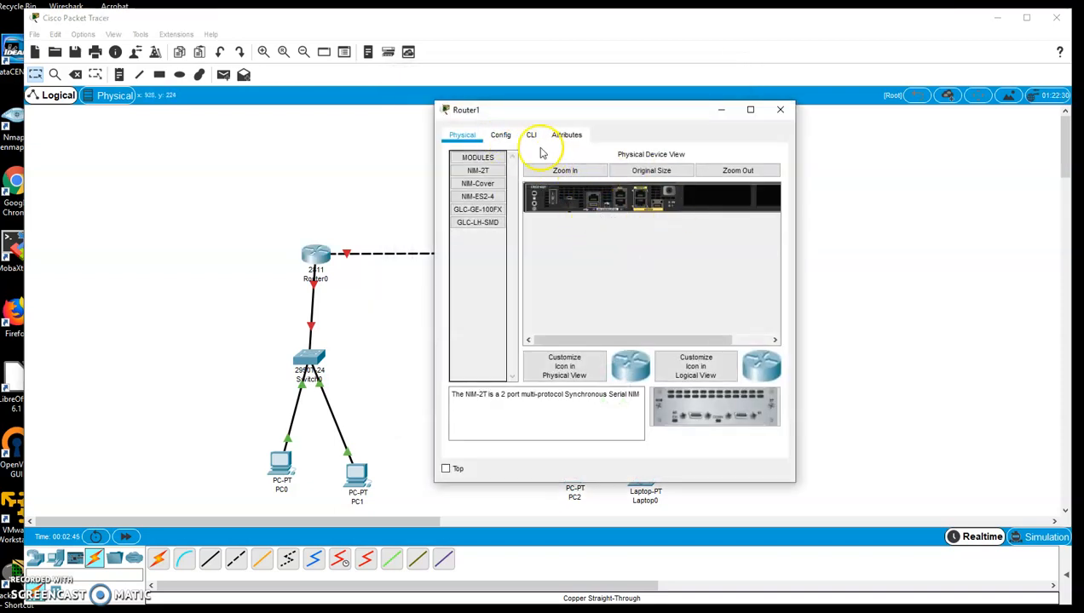
{"action": "left_click", "coordinate": [532, 135]}
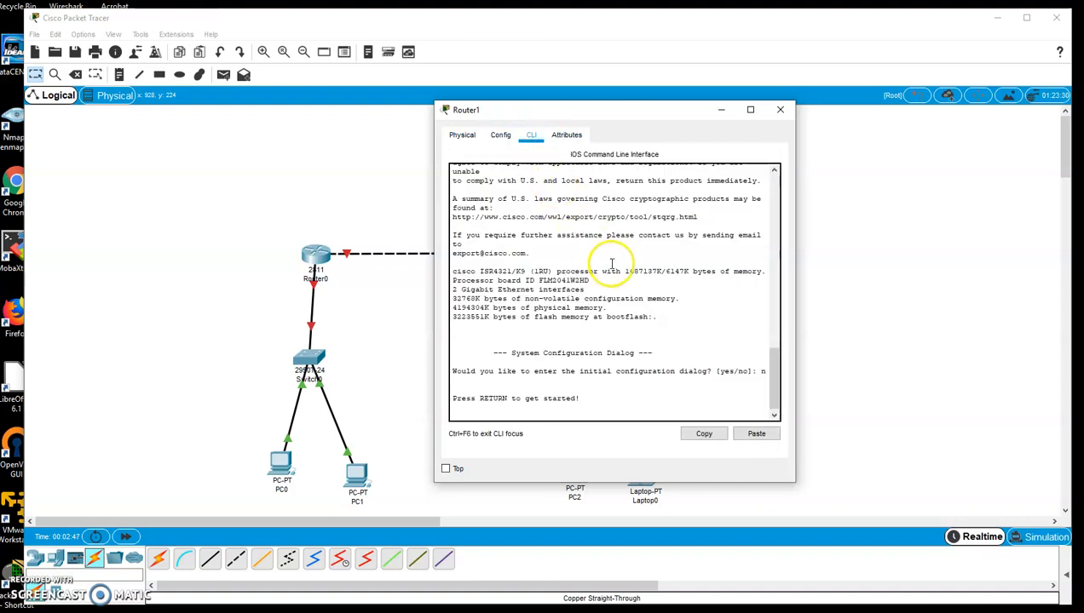
{"action": "type", "text": "ena"}
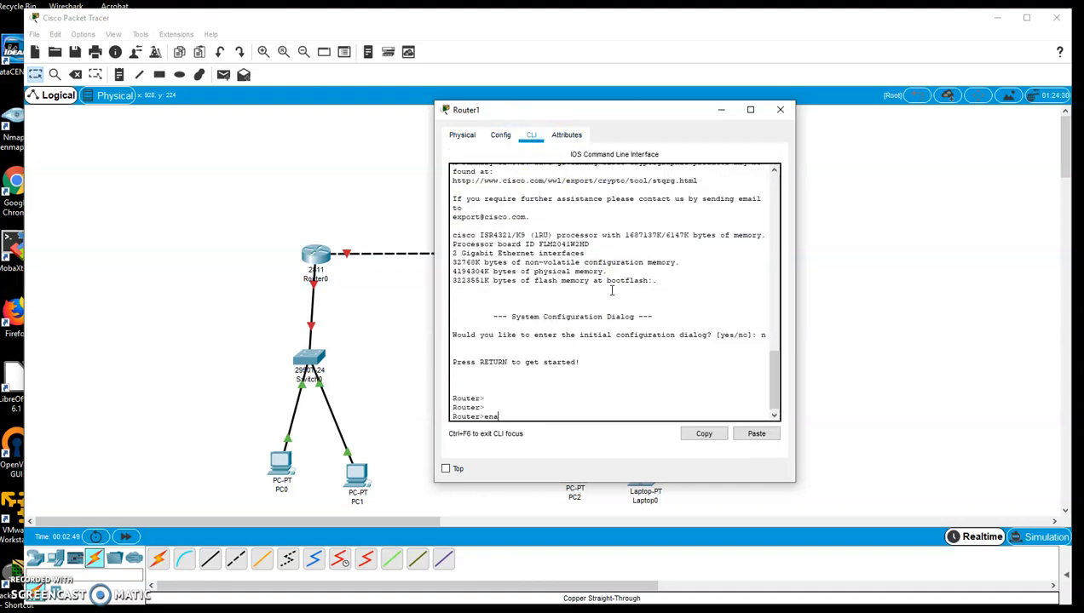
{"action": "type", "text": "config t"}
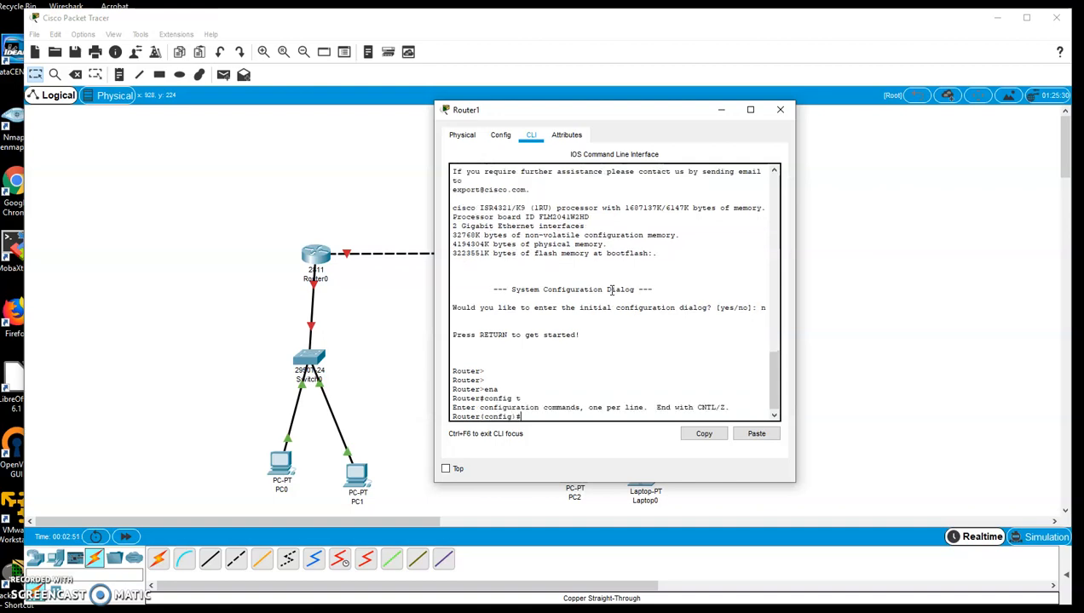
{"action": "type", "text": "hostname"}
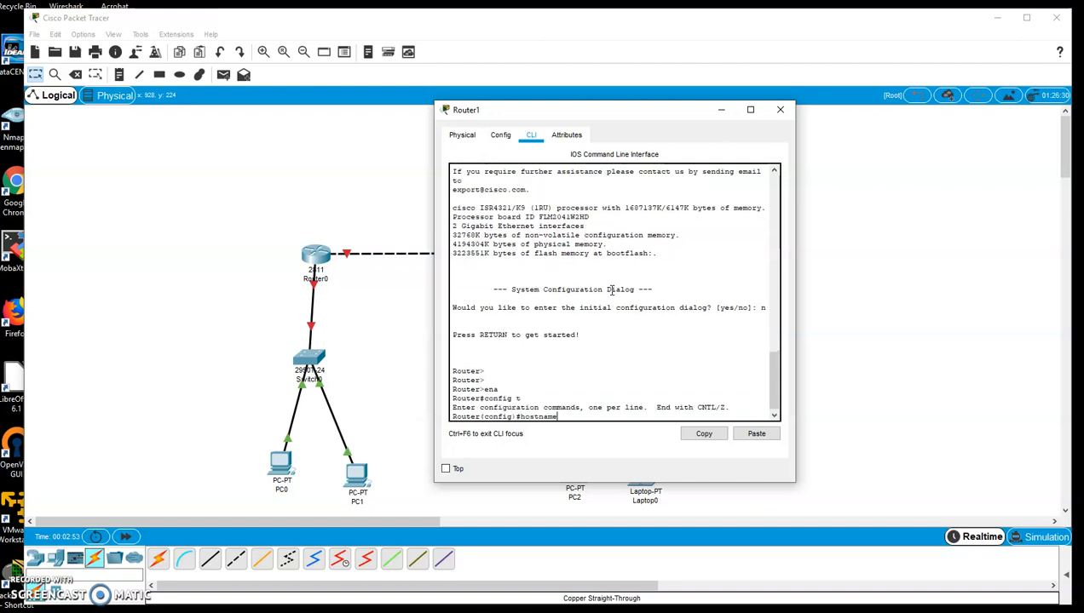
{"action": "type", "text": "Cisco)"}
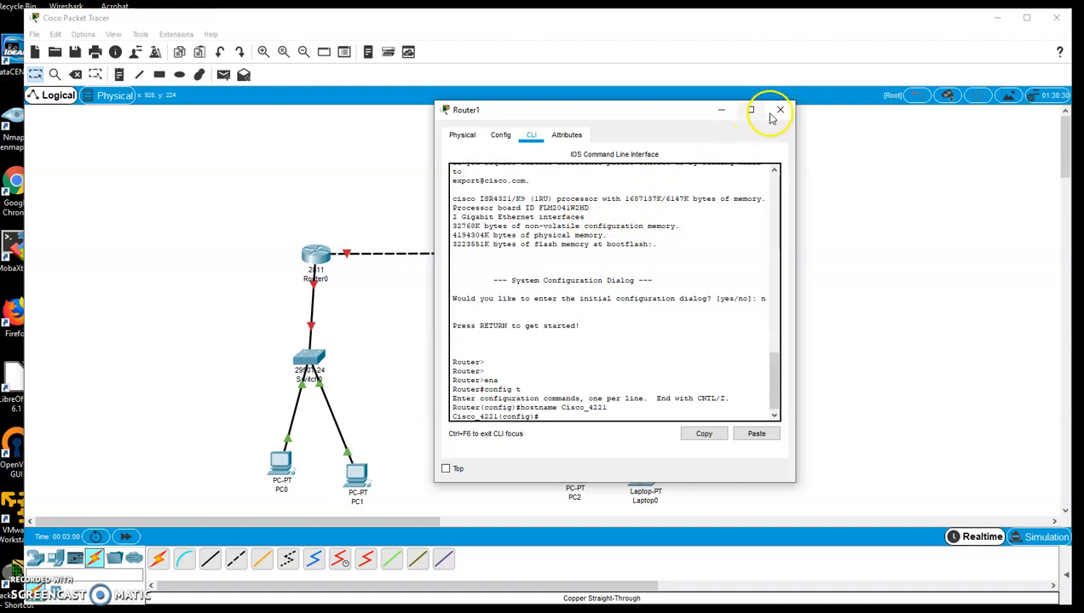
{"action": "left_click", "coordinate": [779, 109]}
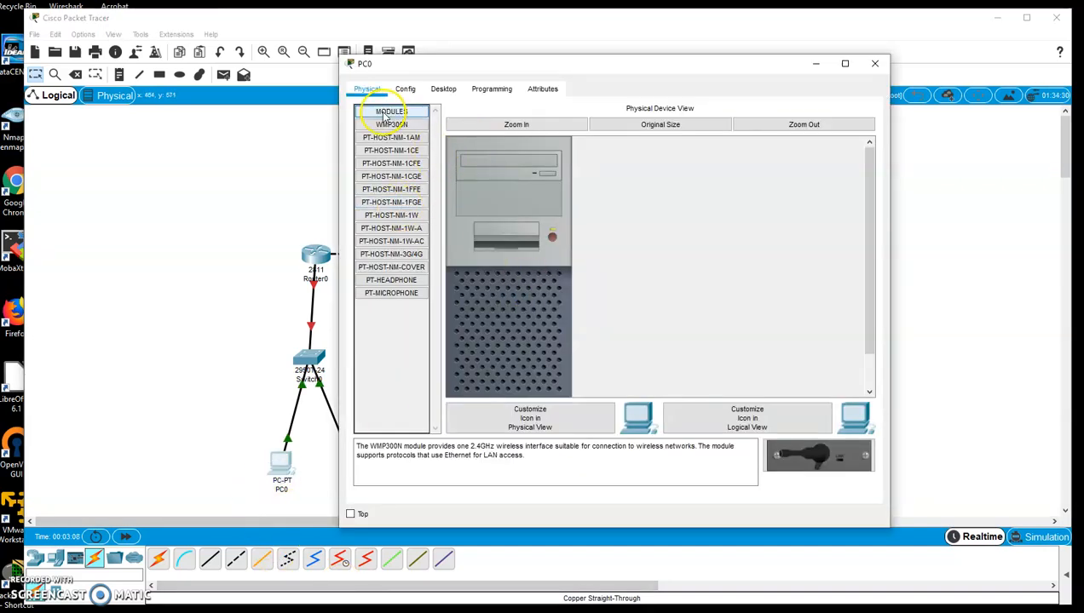
- Browse PC0's Config and Desktop tabs, viewing IP Configuration and Command Prompt
{"action": "left_click", "coordinate": [405, 89]}
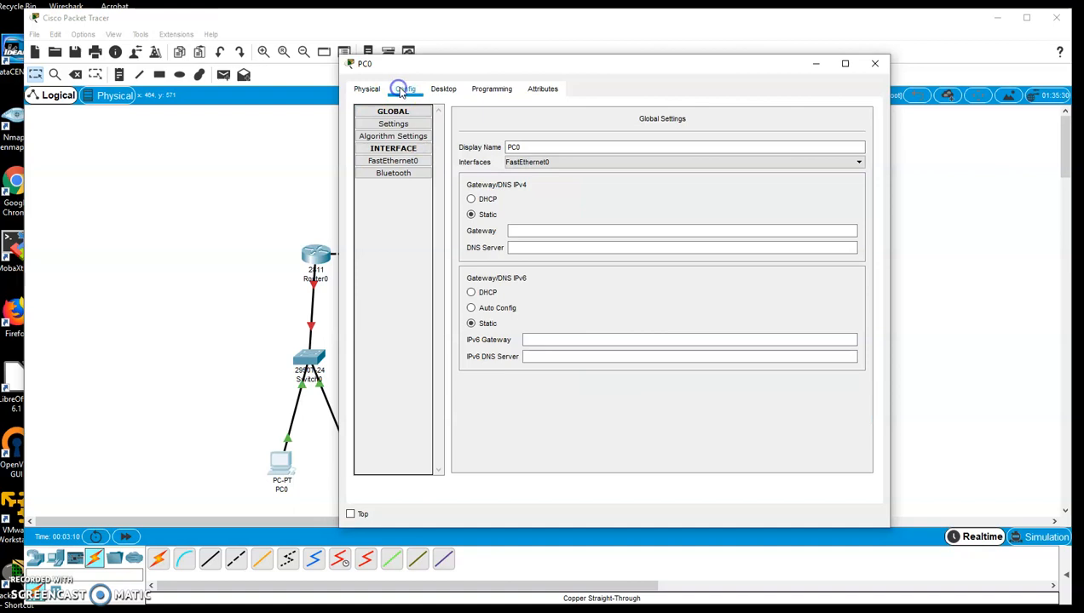
{"action": "left_click", "coordinate": [444, 88]}
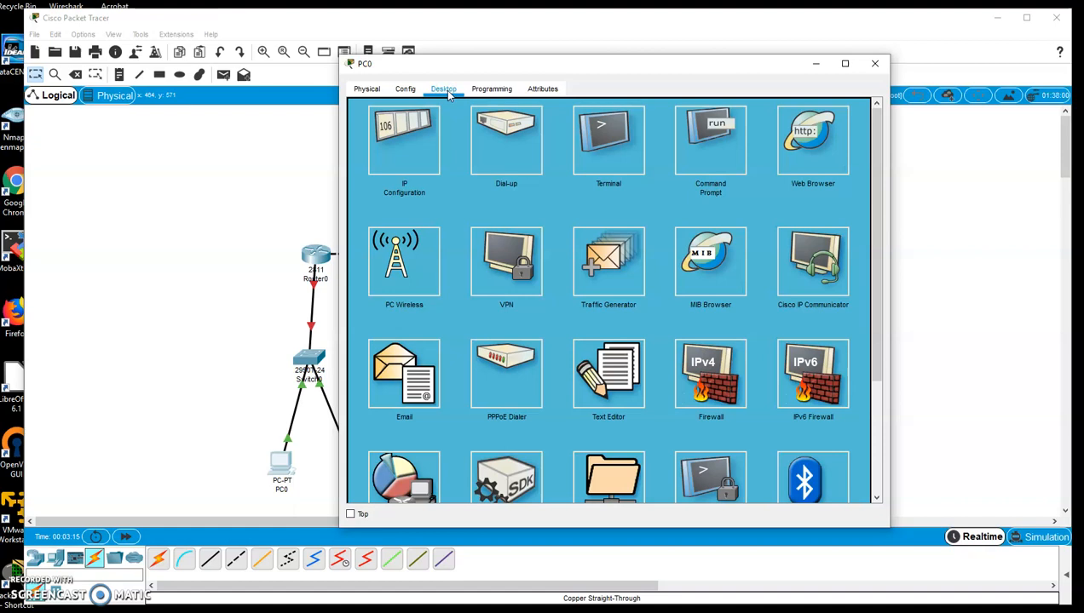
{"action": "left_click", "coordinate": [404, 139]}
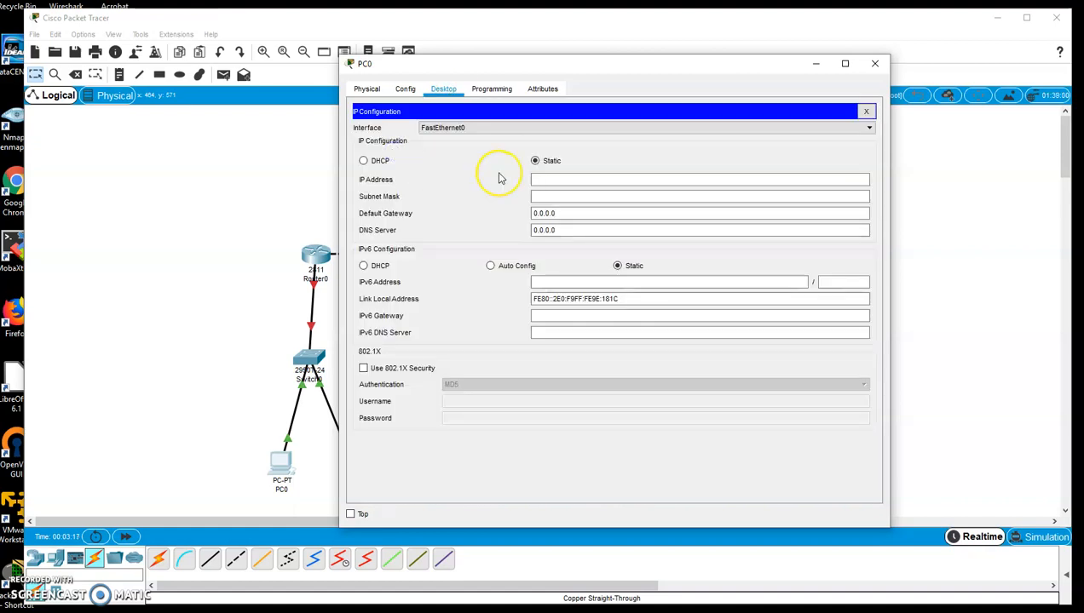
{"action": "mouse_move", "coordinate": [435, 97]}
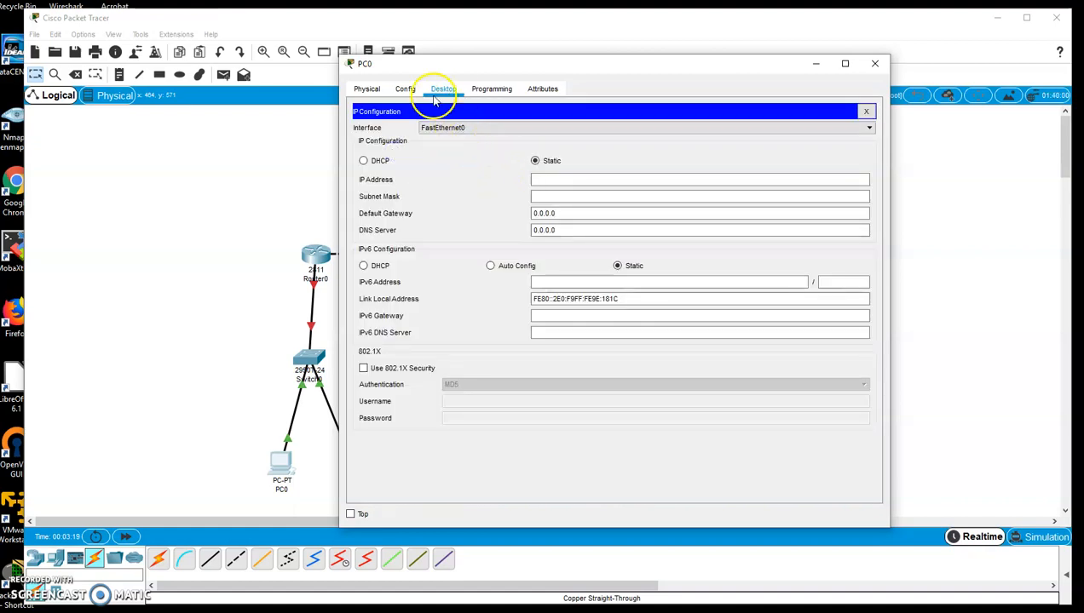
{"action": "left_click", "coordinate": [443, 88]}
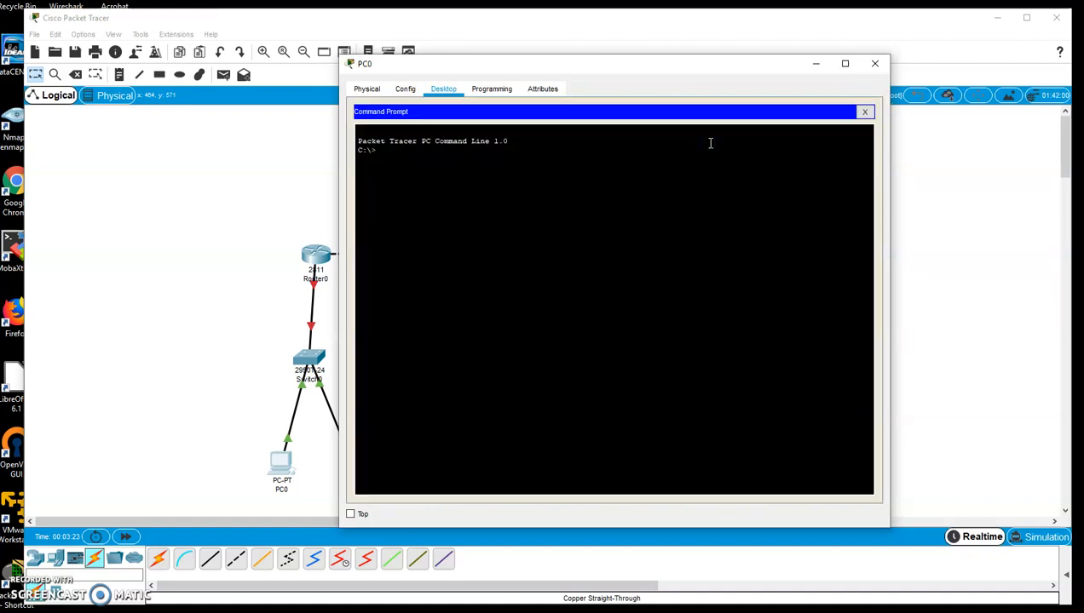
{"action": "left_click", "coordinate": [864, 112]}
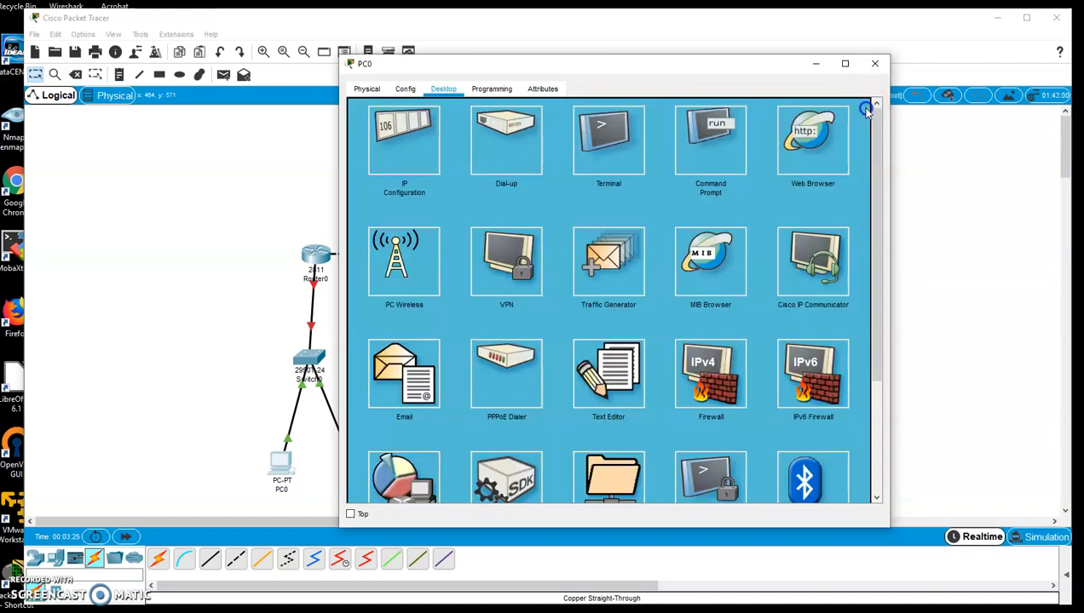
{"action": "mouse_move", "coordinate": [813, 139]}
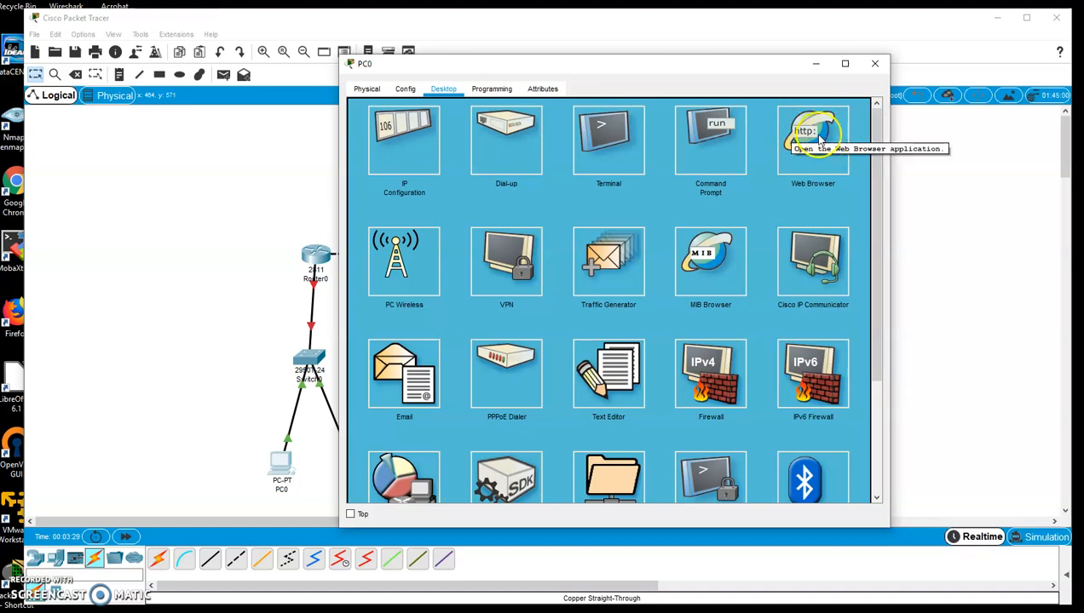
- Close PC0's window, reopen it briefly, and close it again
{"action": "left_click", "coordinate": [874, 63]}
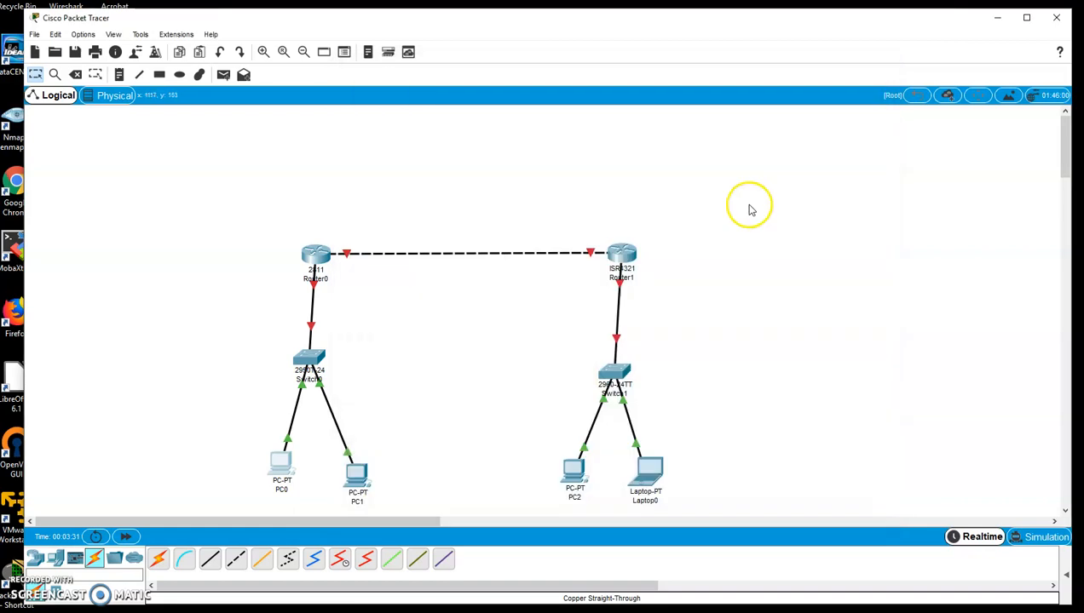
{"action": "mouse_move", "coordinate": [286, 252]}
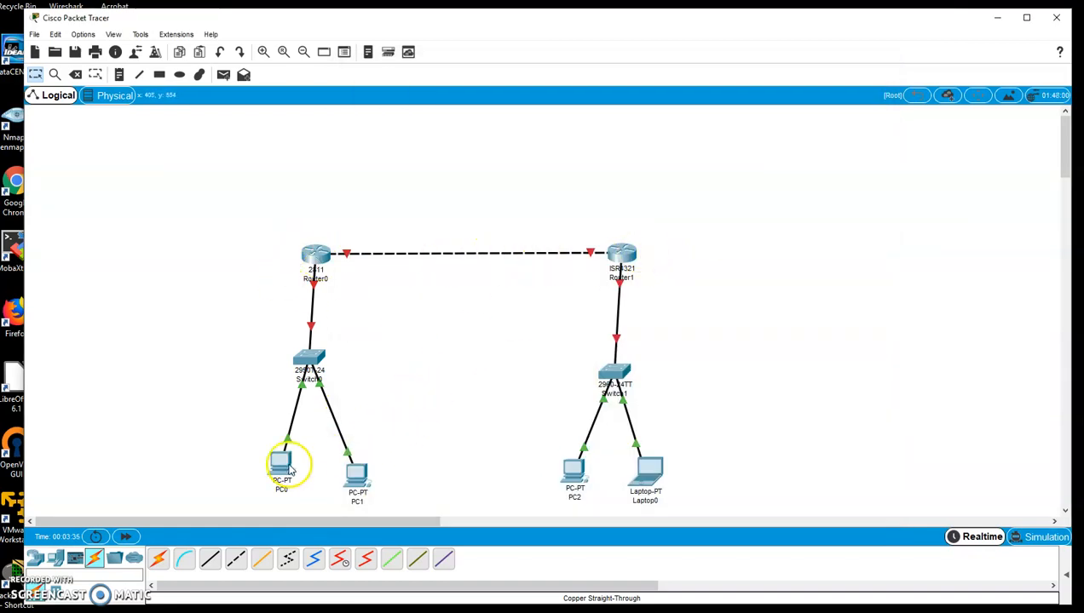
{"action": "double_click", "coordinate": [281, 460]}
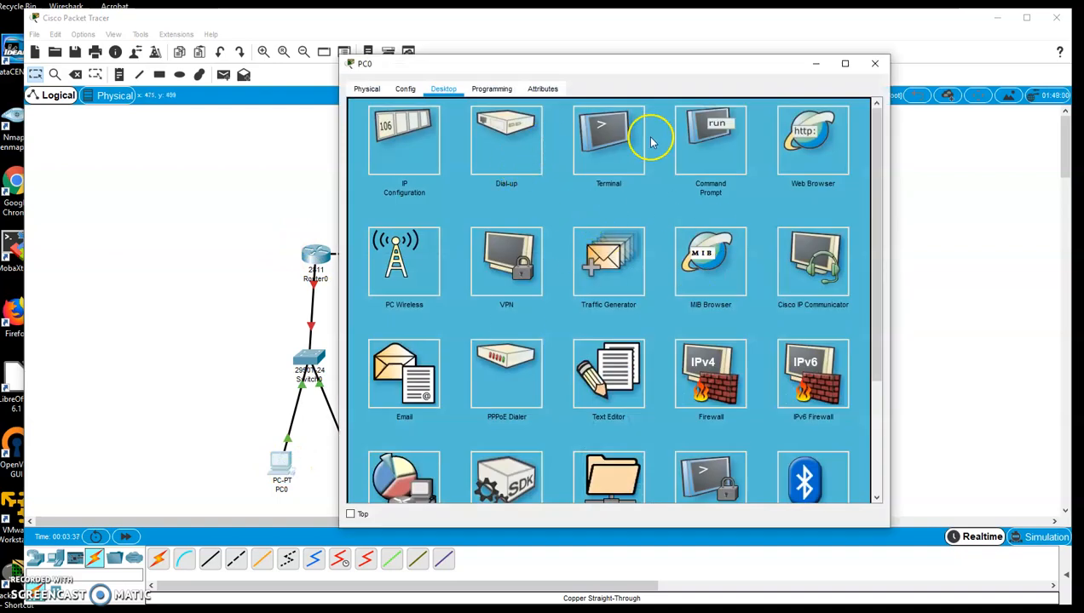
{"action": "mouse_move", "coordinate": [710, 136]}
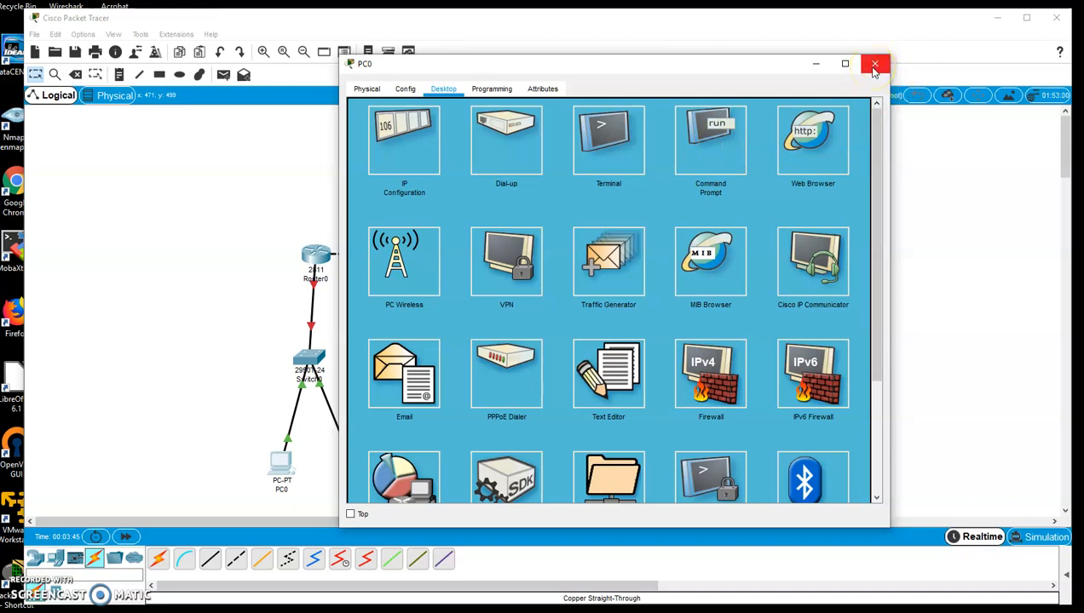
{"action": "mouse_move", "coordinate": [874, 64]}
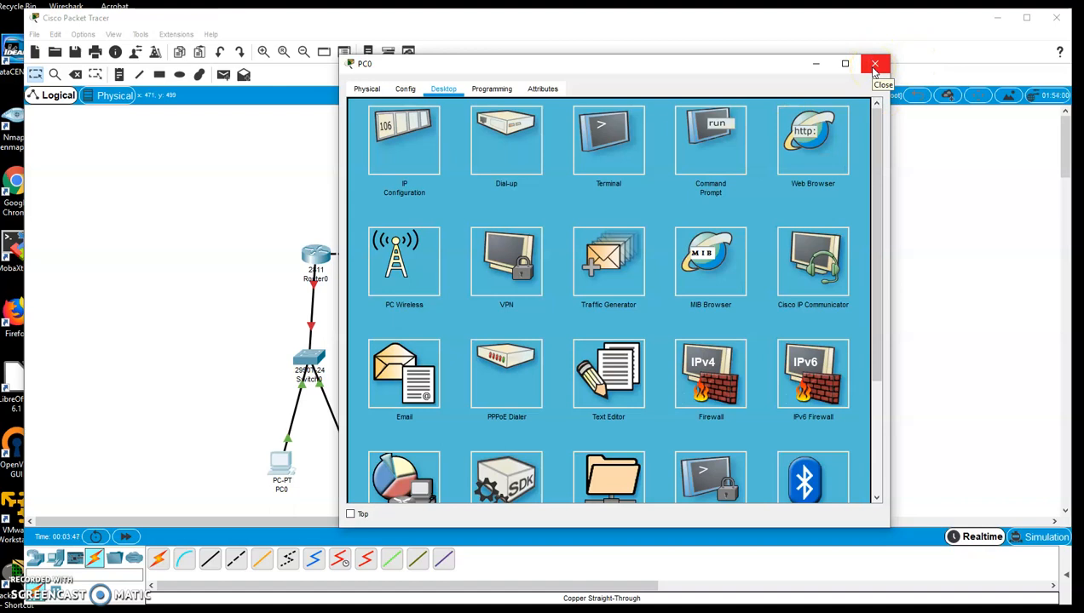
{"action": "left_click", "coordinate": [874, 64]}
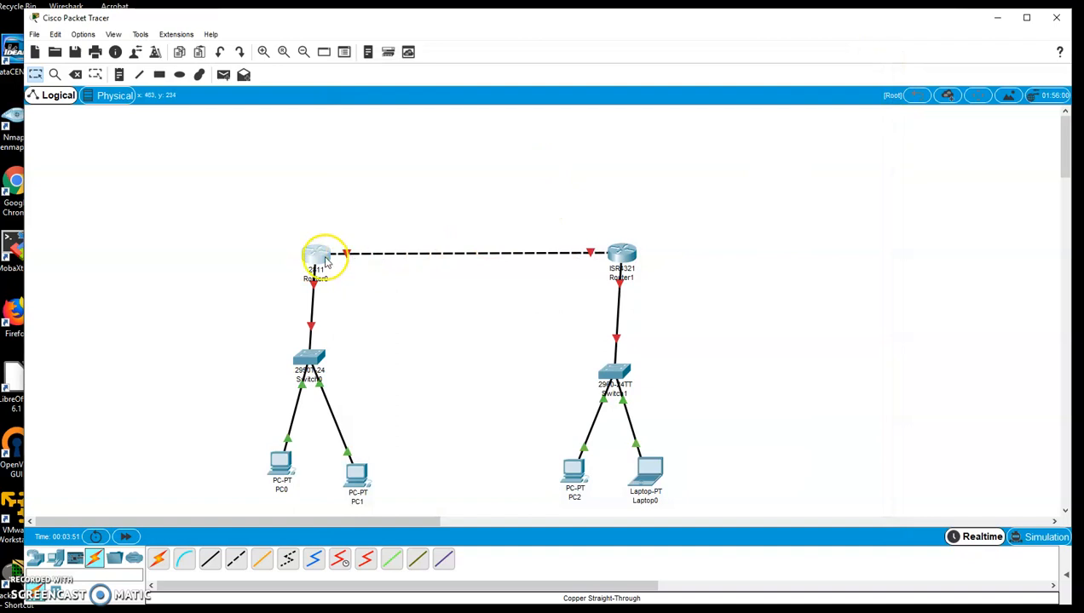
- Exit config mode on Router0, display show run to confirm the hostname, then close it
{"action": "left_click", "coordinate": [316, 255]}
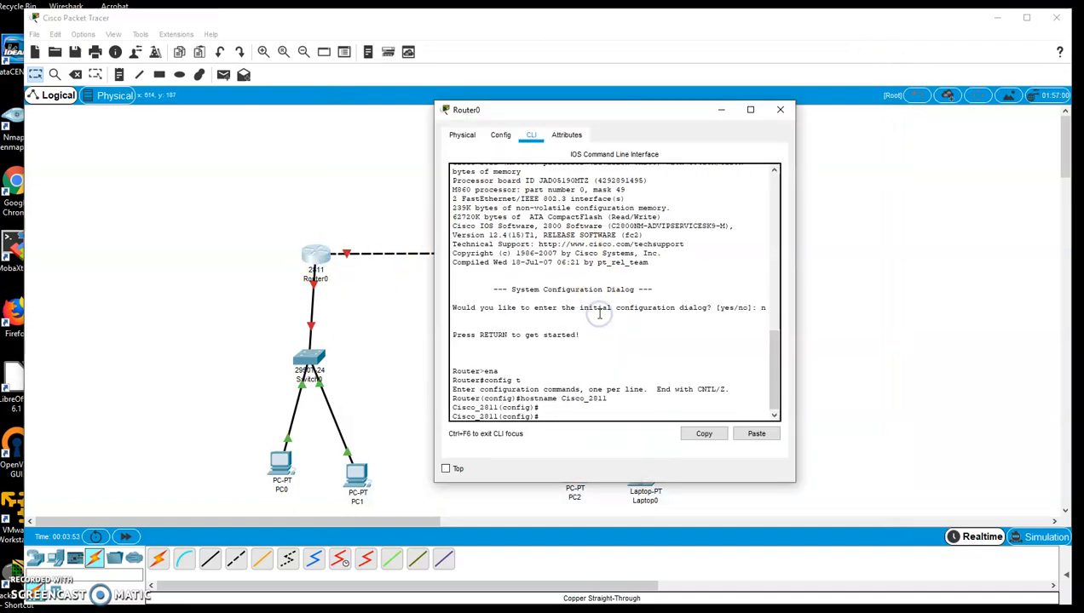
{"action": "type", "text": "exit"}
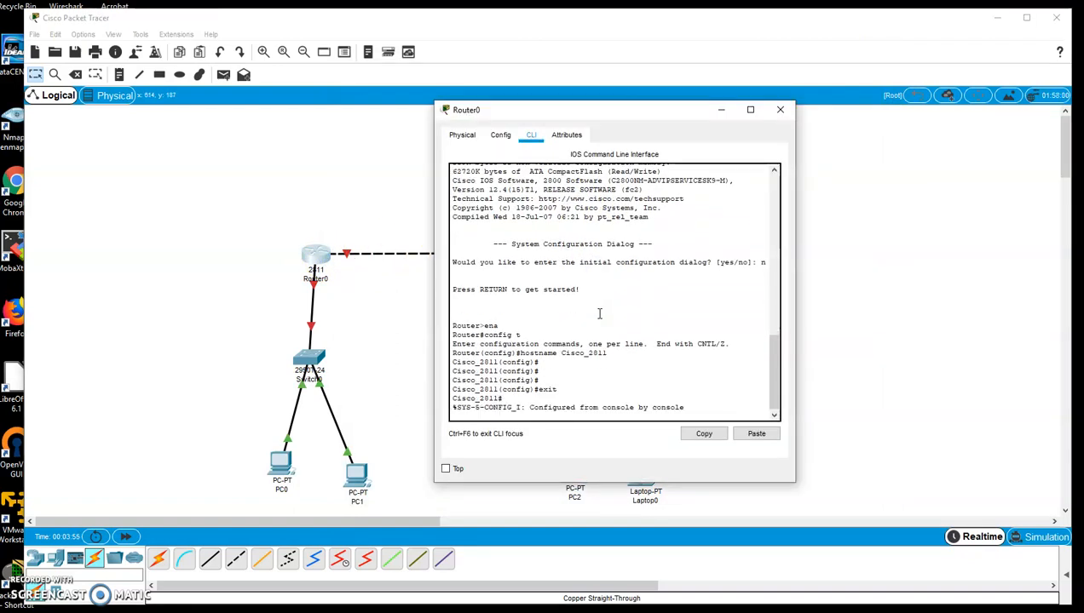
{"action": "type", "text": "show ru"}
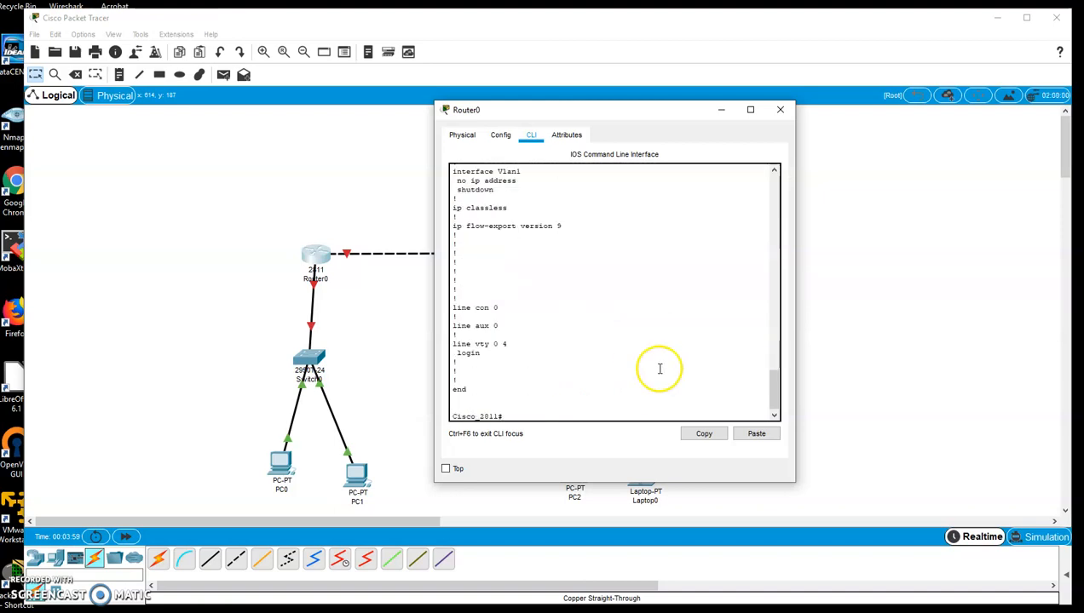
{"action": "type", "text": "show run"}
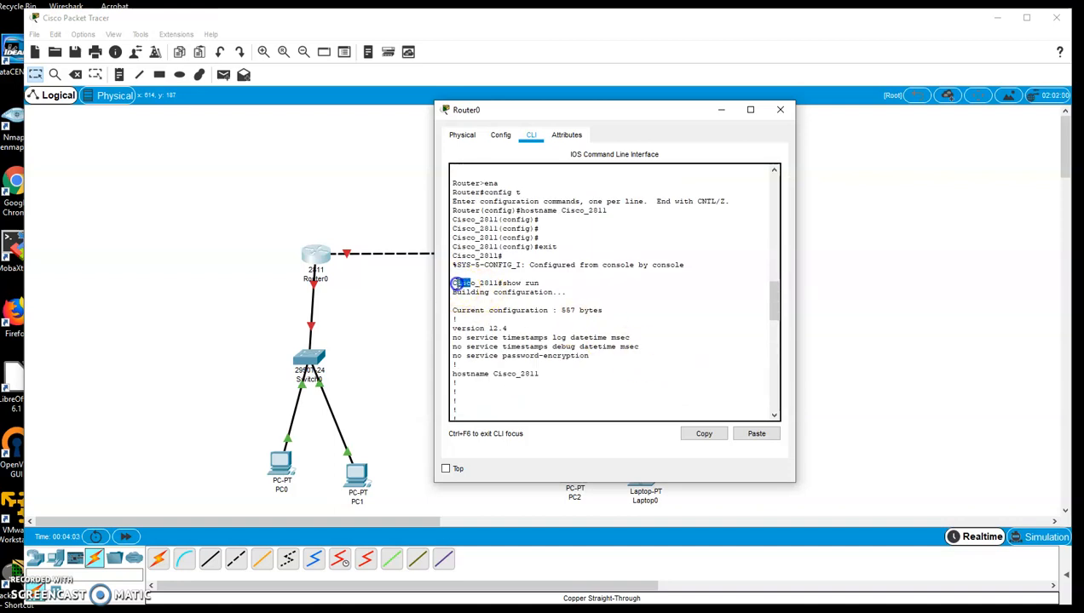
{"action": "left_click", "coordinate": [704, 435]}
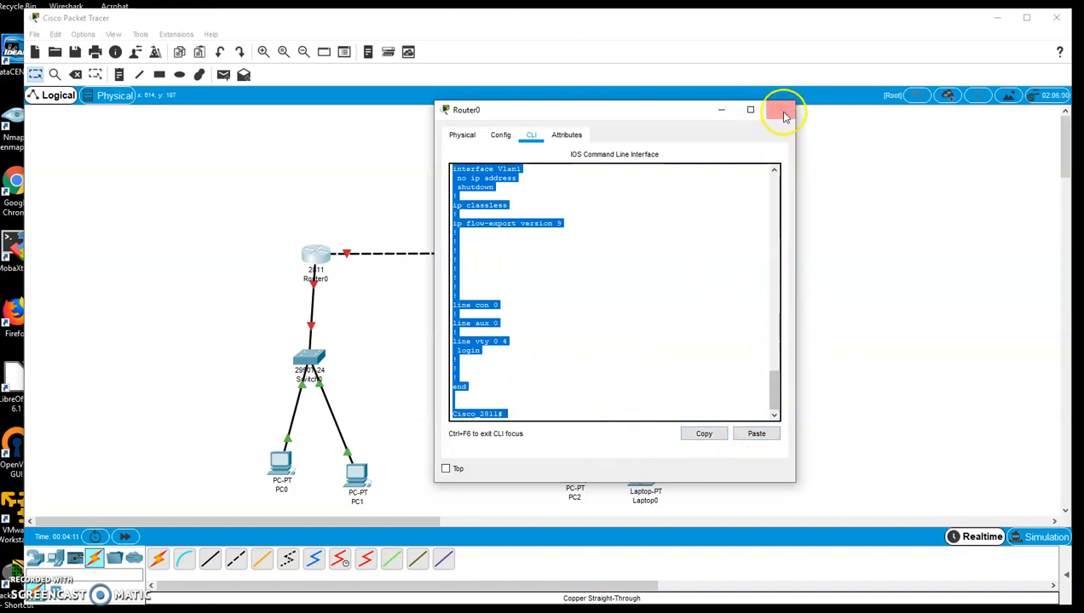
{"action": "left_click", "coordinate": [781, 110]}
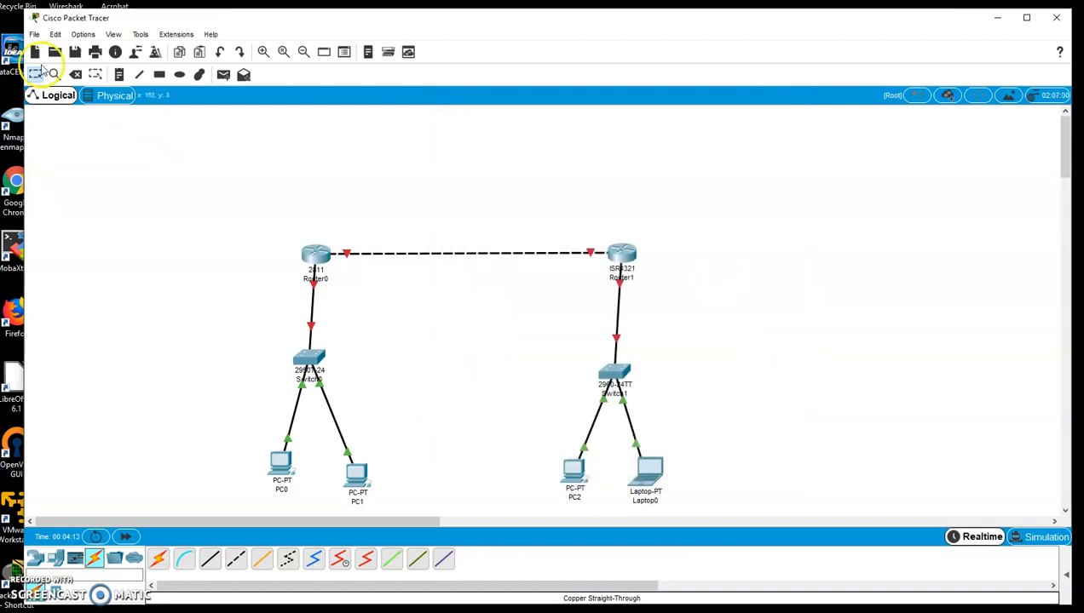
- Save the topology as brown-125-router-lab.pkt inside the 125-Routers-Lab folder via Save As
{"action": "left_click", "coordinate": [34, 34]}
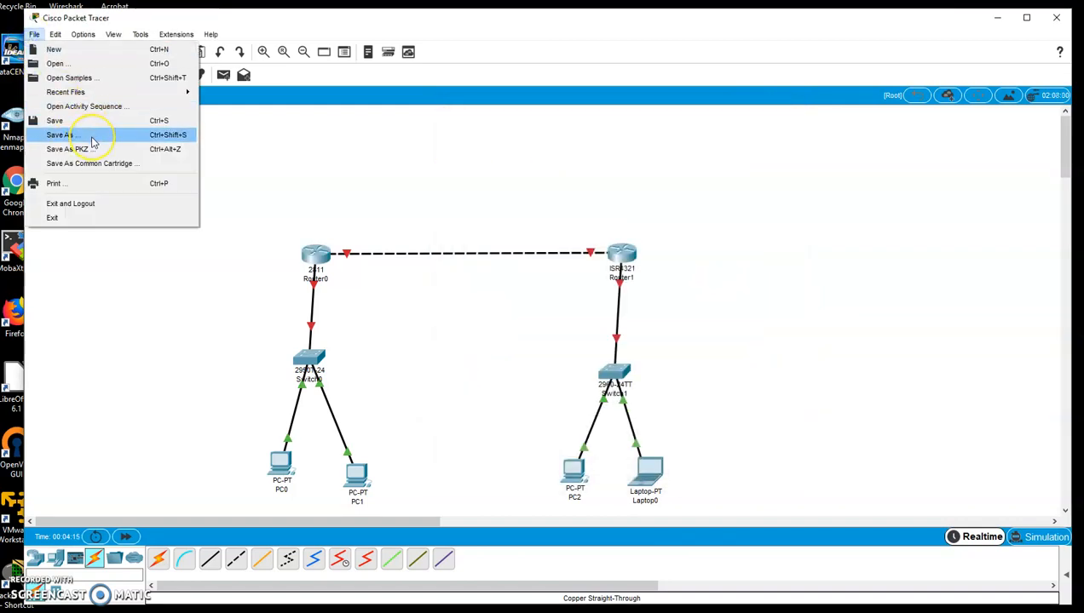
{"action": "left_click", "coordinate": [61, 134]}
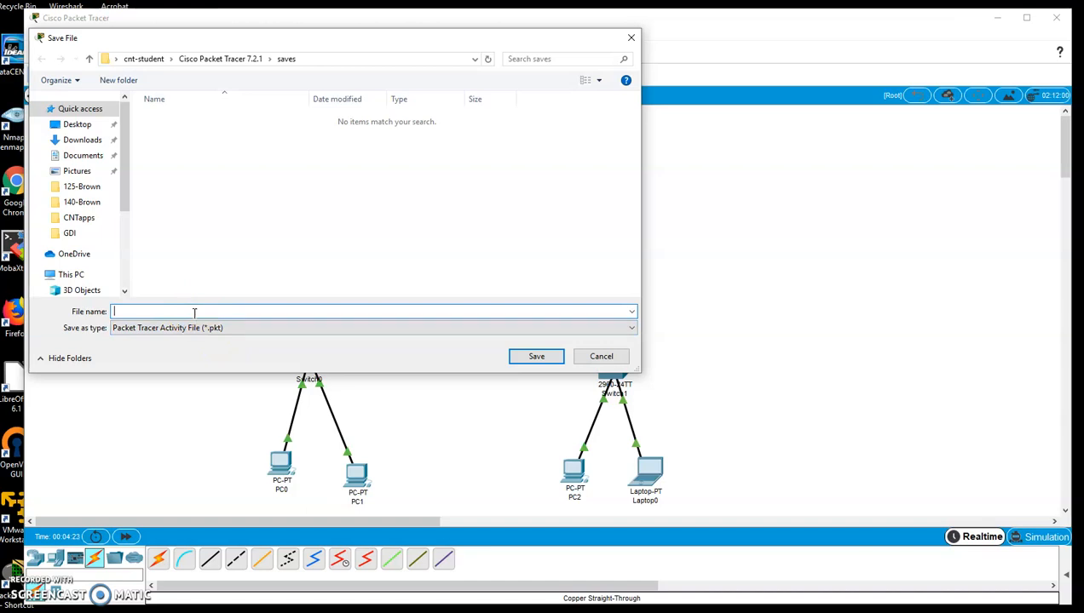
{"action": "type", "text": "brown-125-router-lab"}
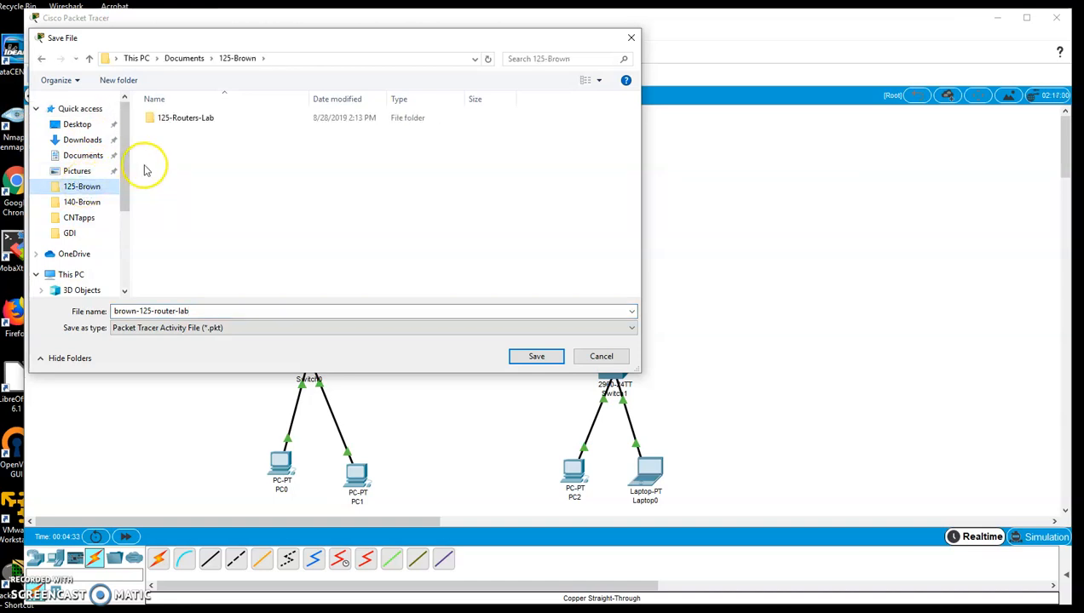
{"action": "left_click", "coordinate": [186, 117]}
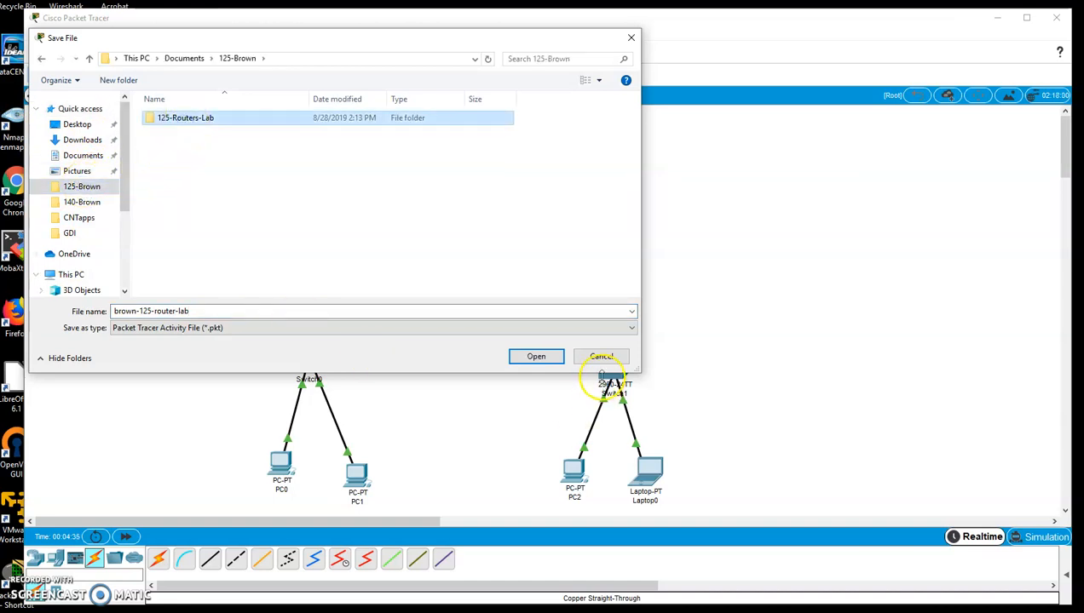
{"action": "double_click", "coordinate": [186, 118]}
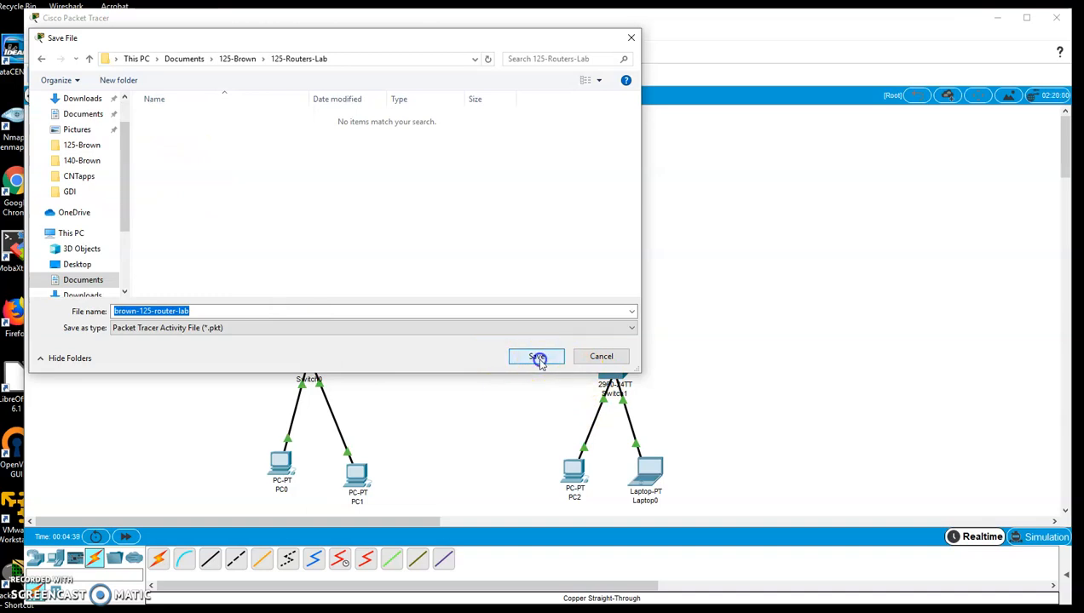
{"action": "left_click", "coordinate": [535, 356]}
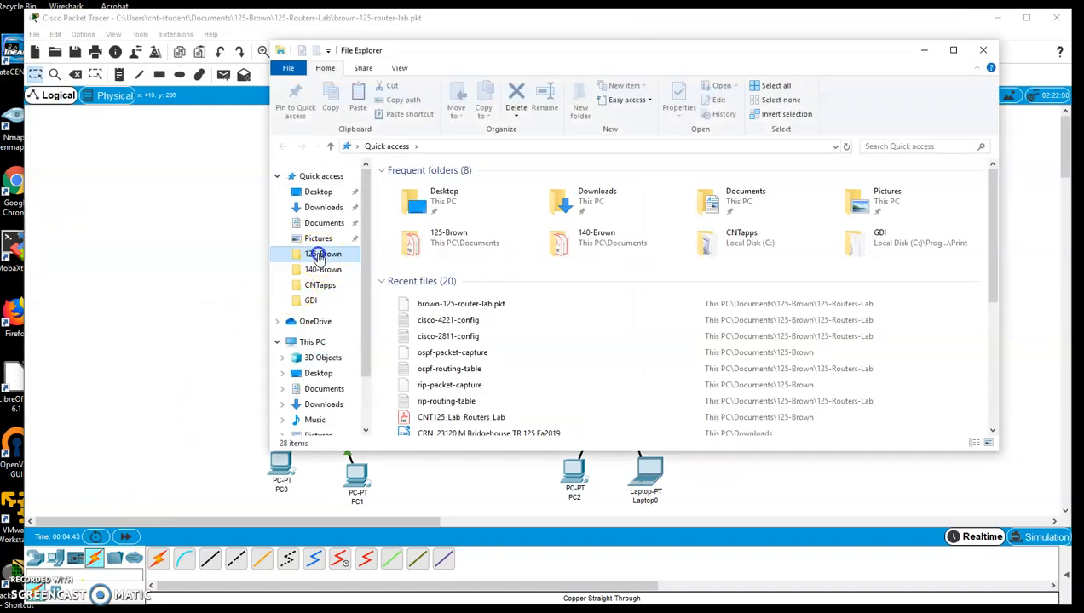
- Open the course folder in Quick access to locate the saved lab file
{"action": "double_click", "coordinate": [323, 254]}
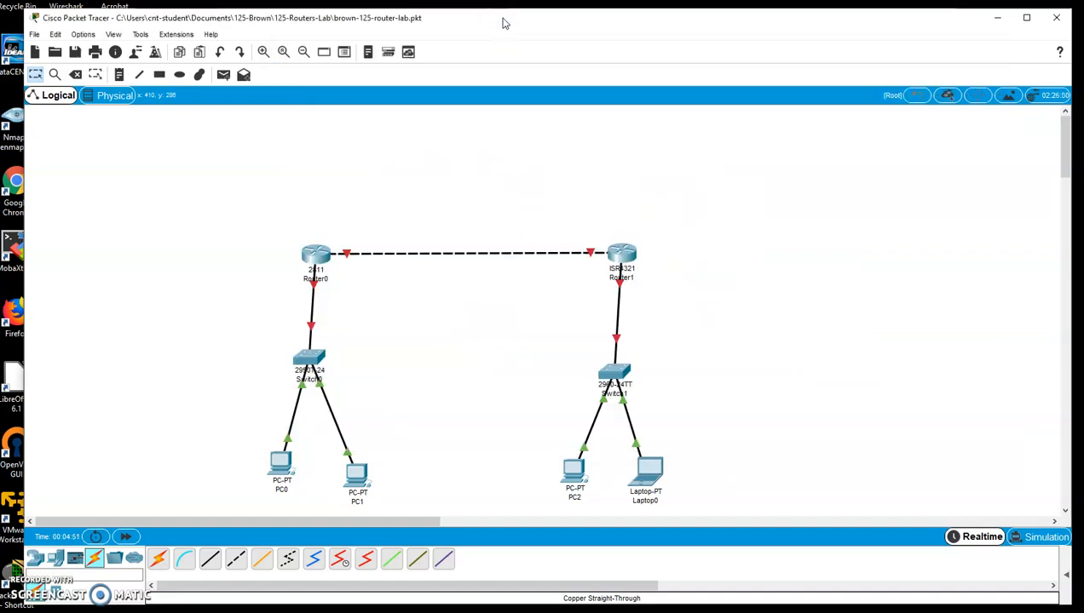
{"action": "mouse_move", "coordinate": [507, 37]}
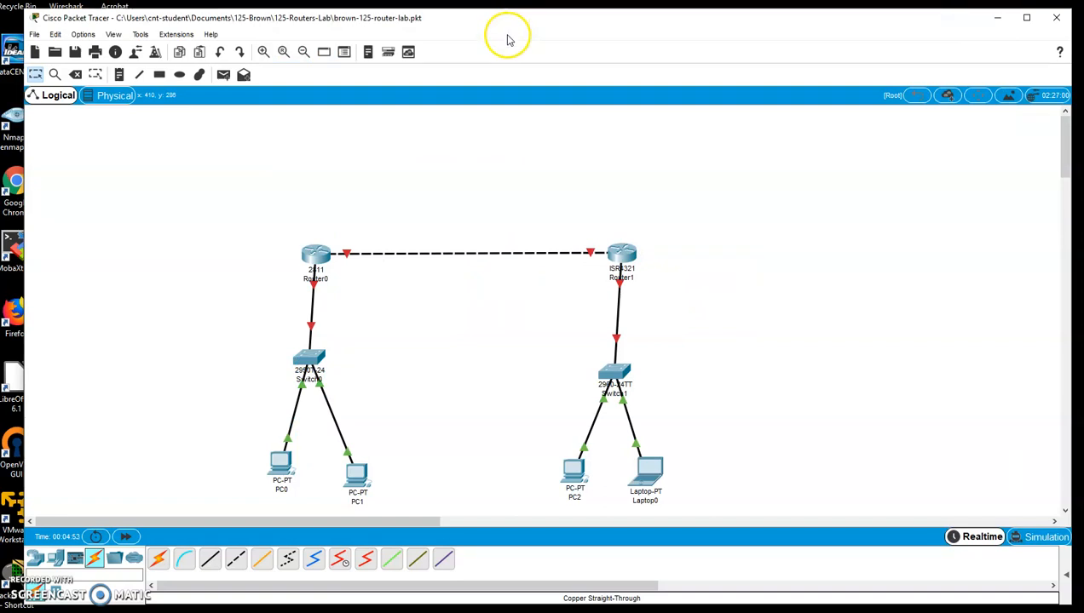